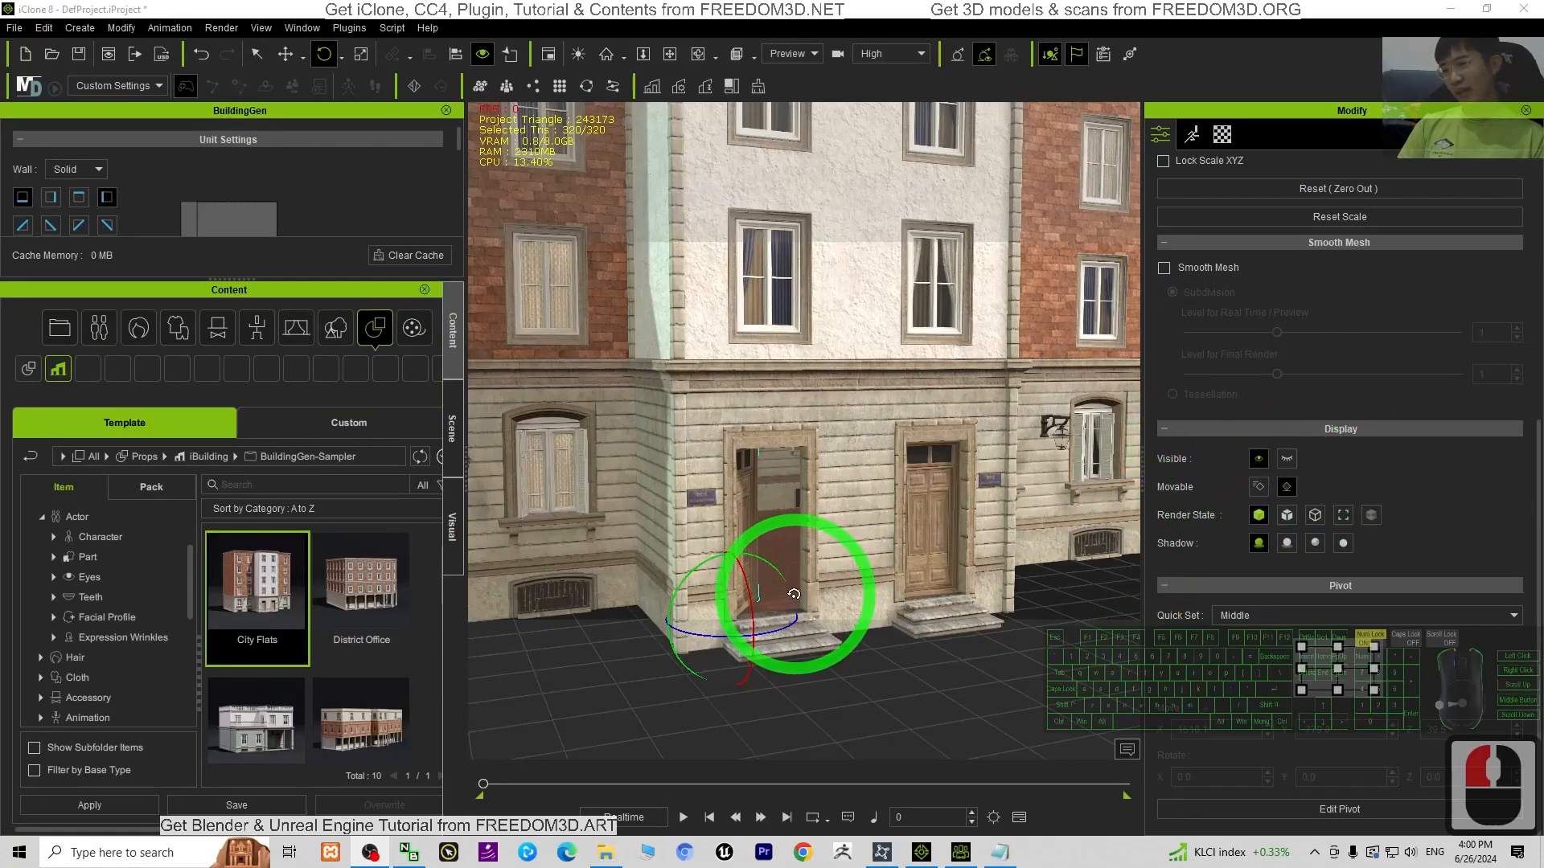
Step: Rotate the City Flats door around its centre, then select the whole building
{"action": "left_click_drag", "start_coordinate": [794, 592], "coordinate": [777, 642]}
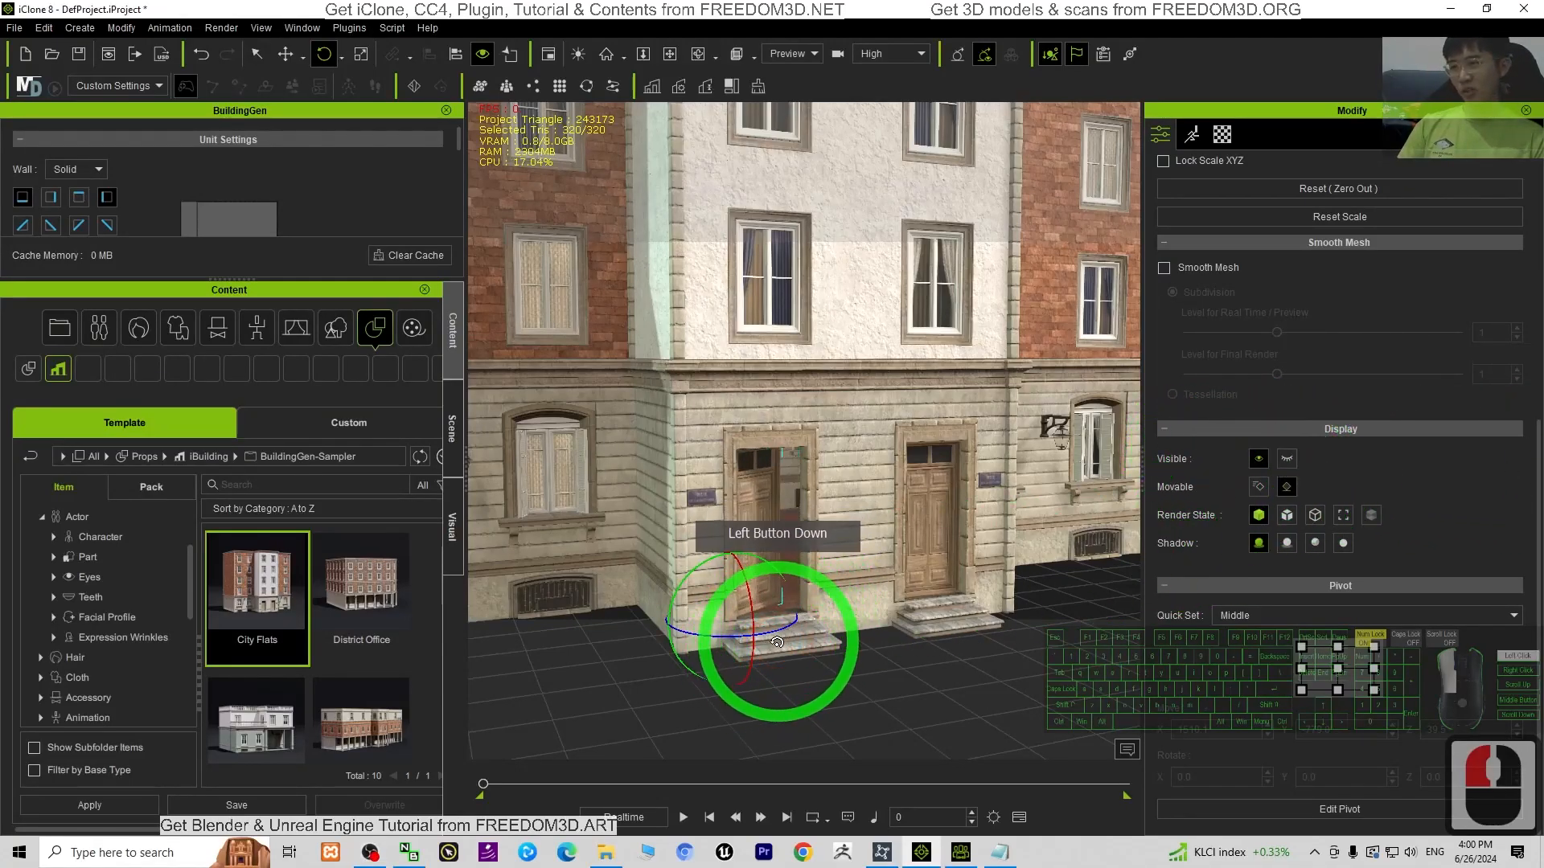
{"action": "double_click", "coordinate": [992, 546]}
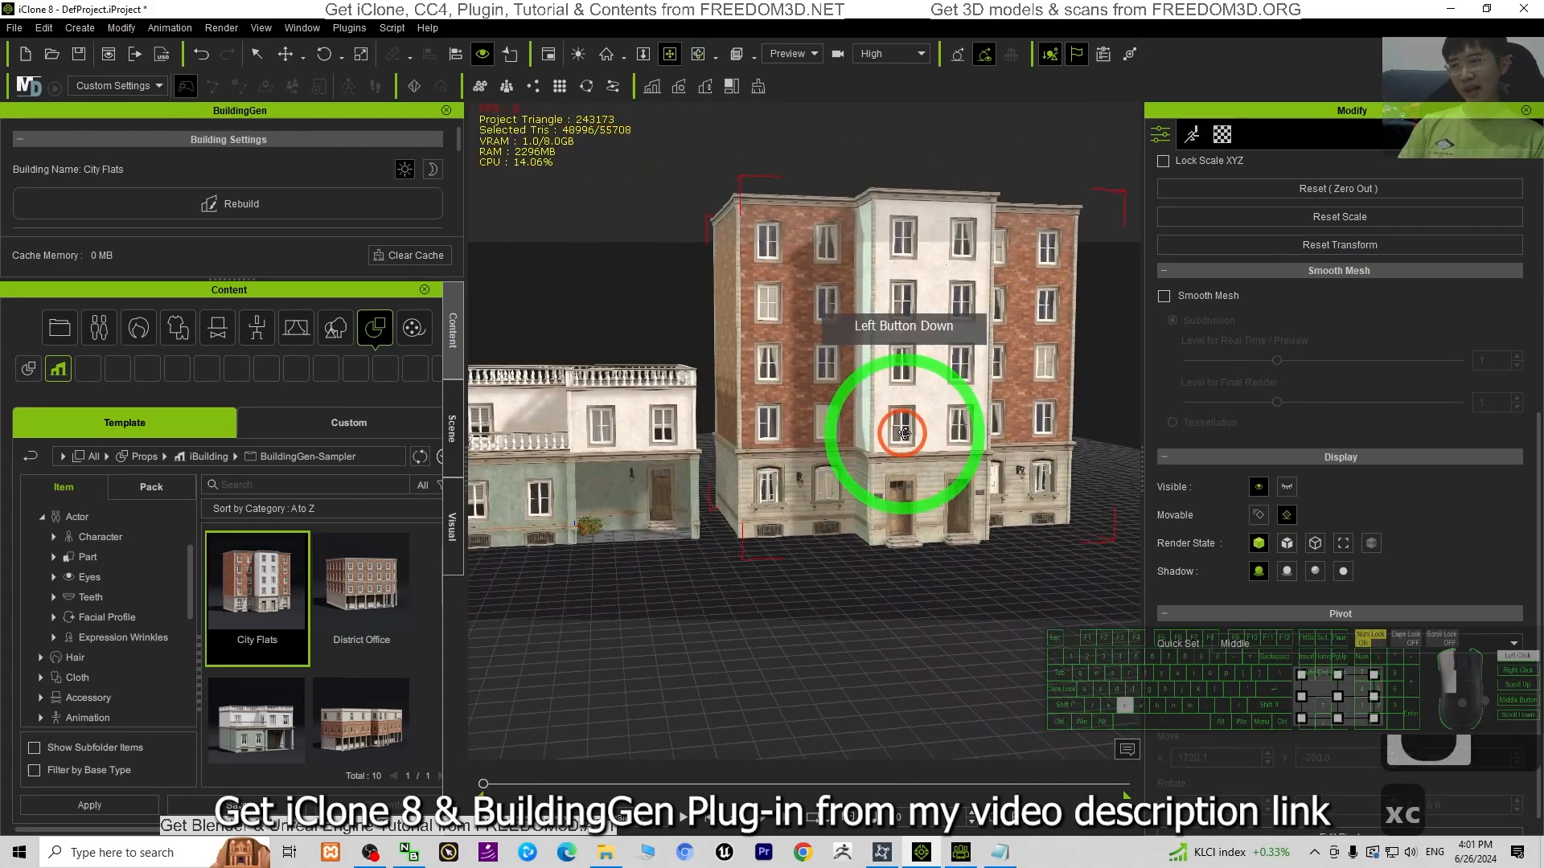
Step: Select a City Flats ground-floor door, rotate it open around its middle, then zoom out
{"action": "left_click_drag", "start_coordinate": [903, 433], "coordinate": [815, 420]}
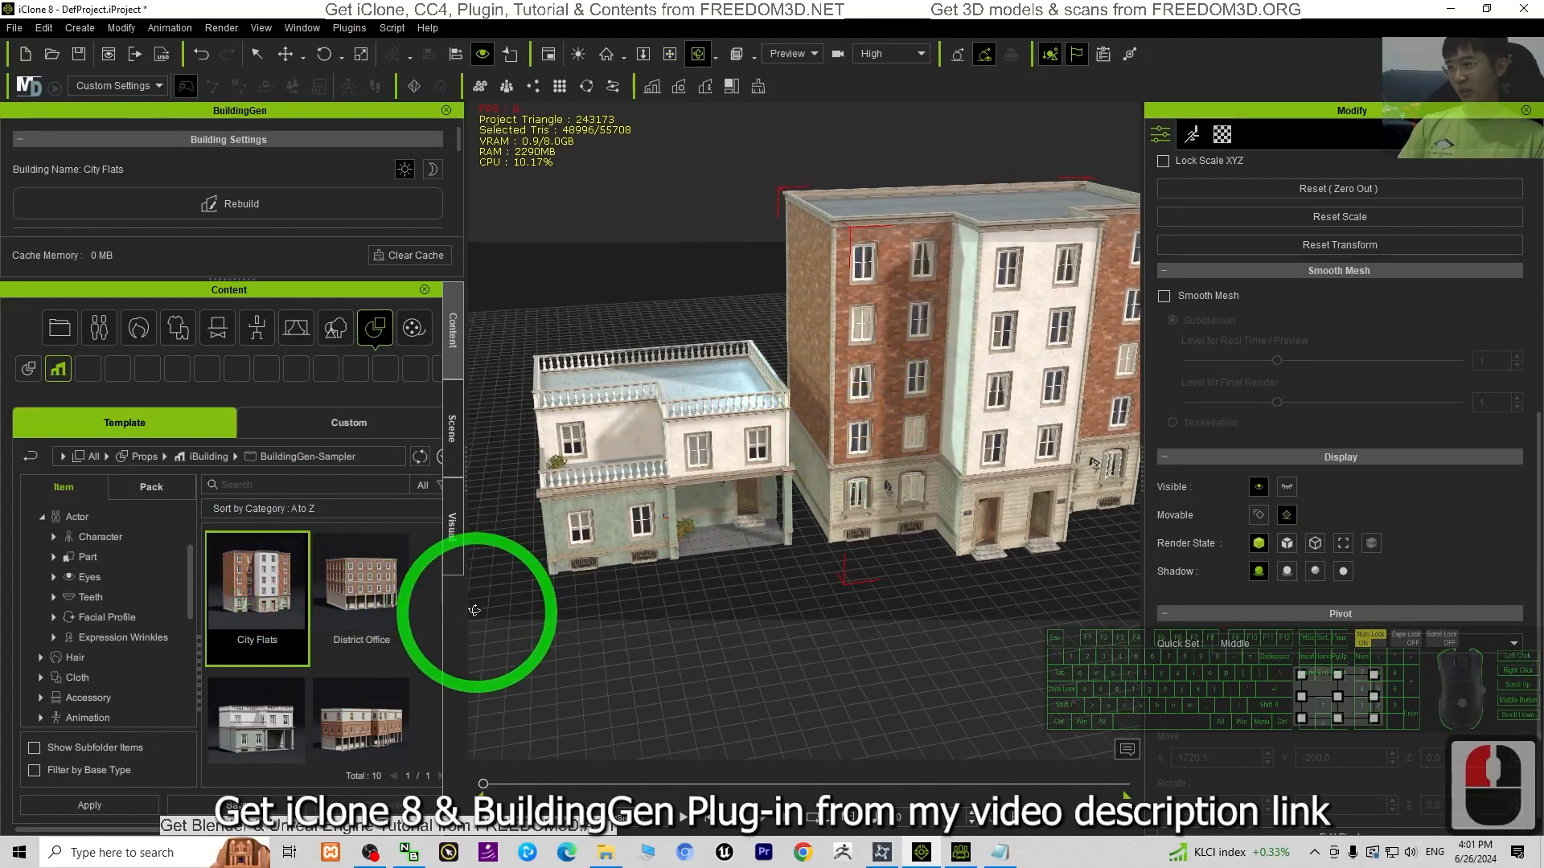
{"action": "scroll", "scroll_direction": "down", "scroll_amount": 3}
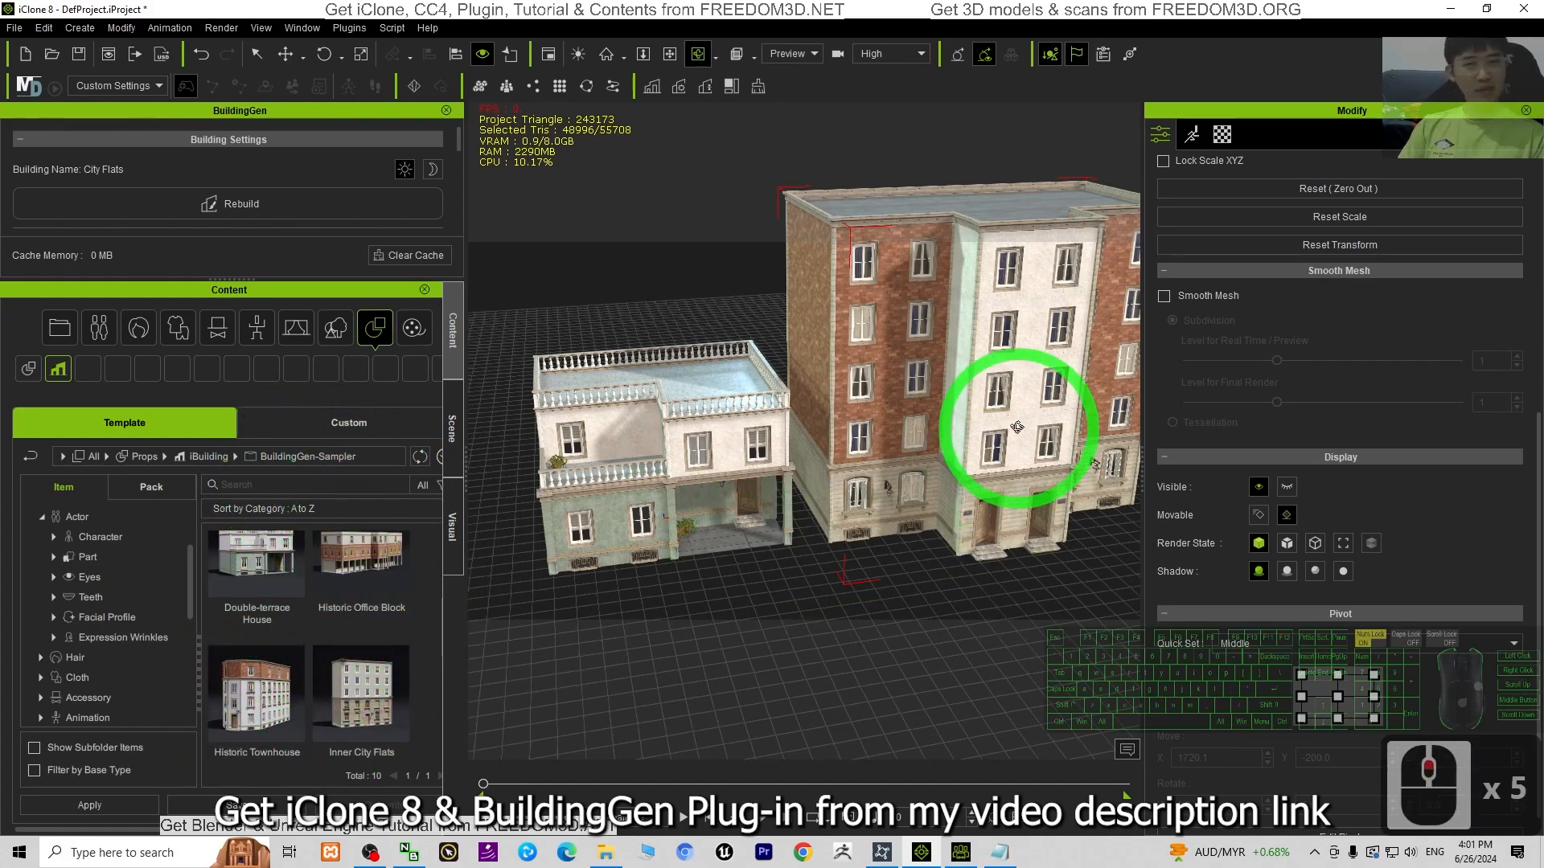
{"action": "left_click_drag", "start_coordinate": [1017, 425], "coordinate": [951, 416]}
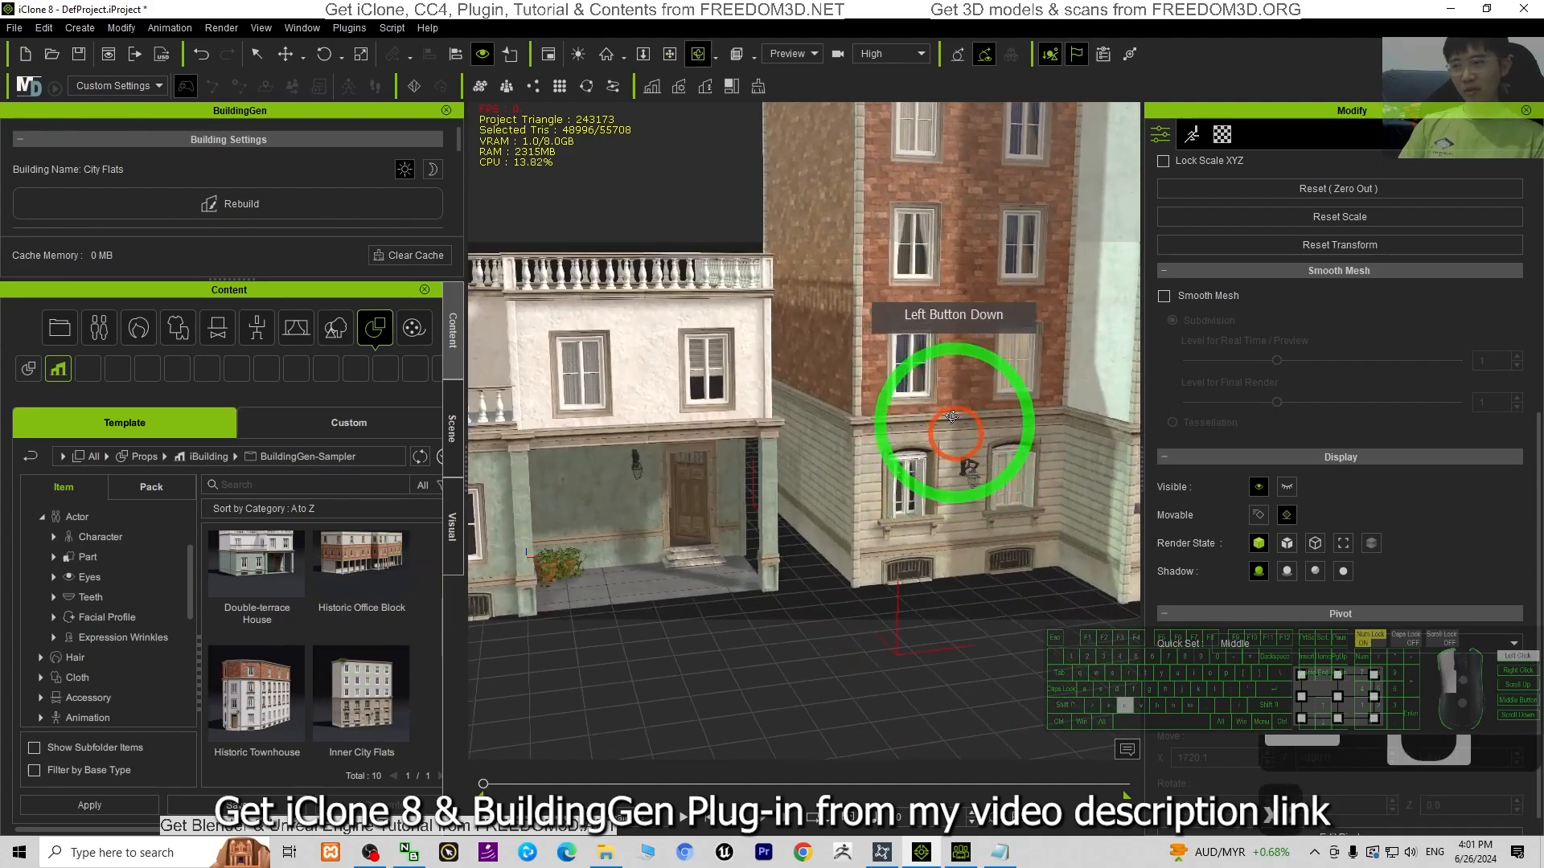
{"action": "double_click", "coordinate": [745, 492]}
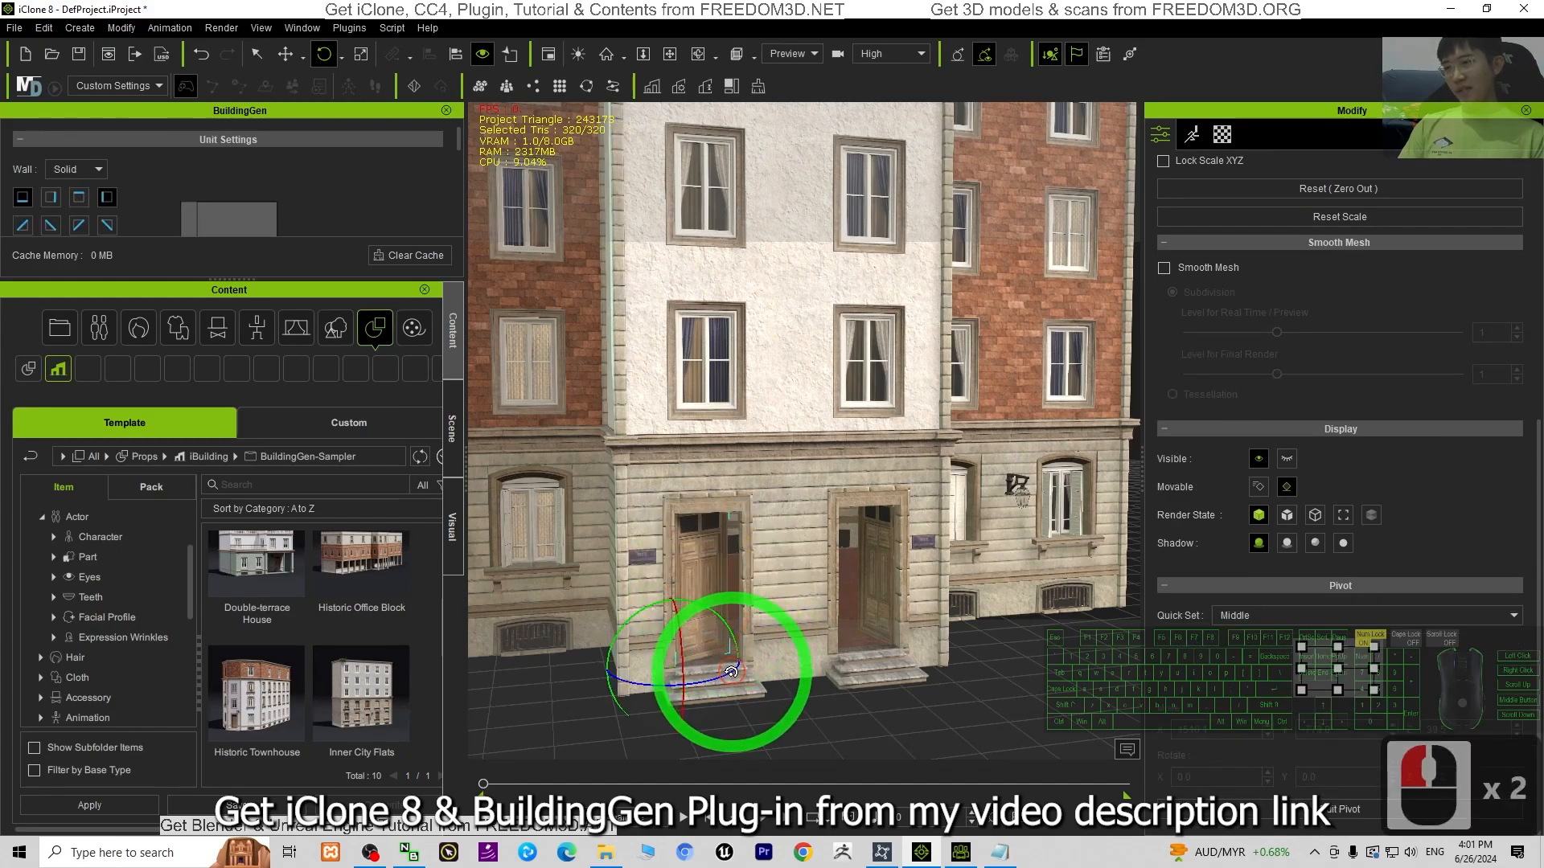
{"action": "left_click_drag", "start_coordinate": [728, 669], "coordinate": [782, 654]}
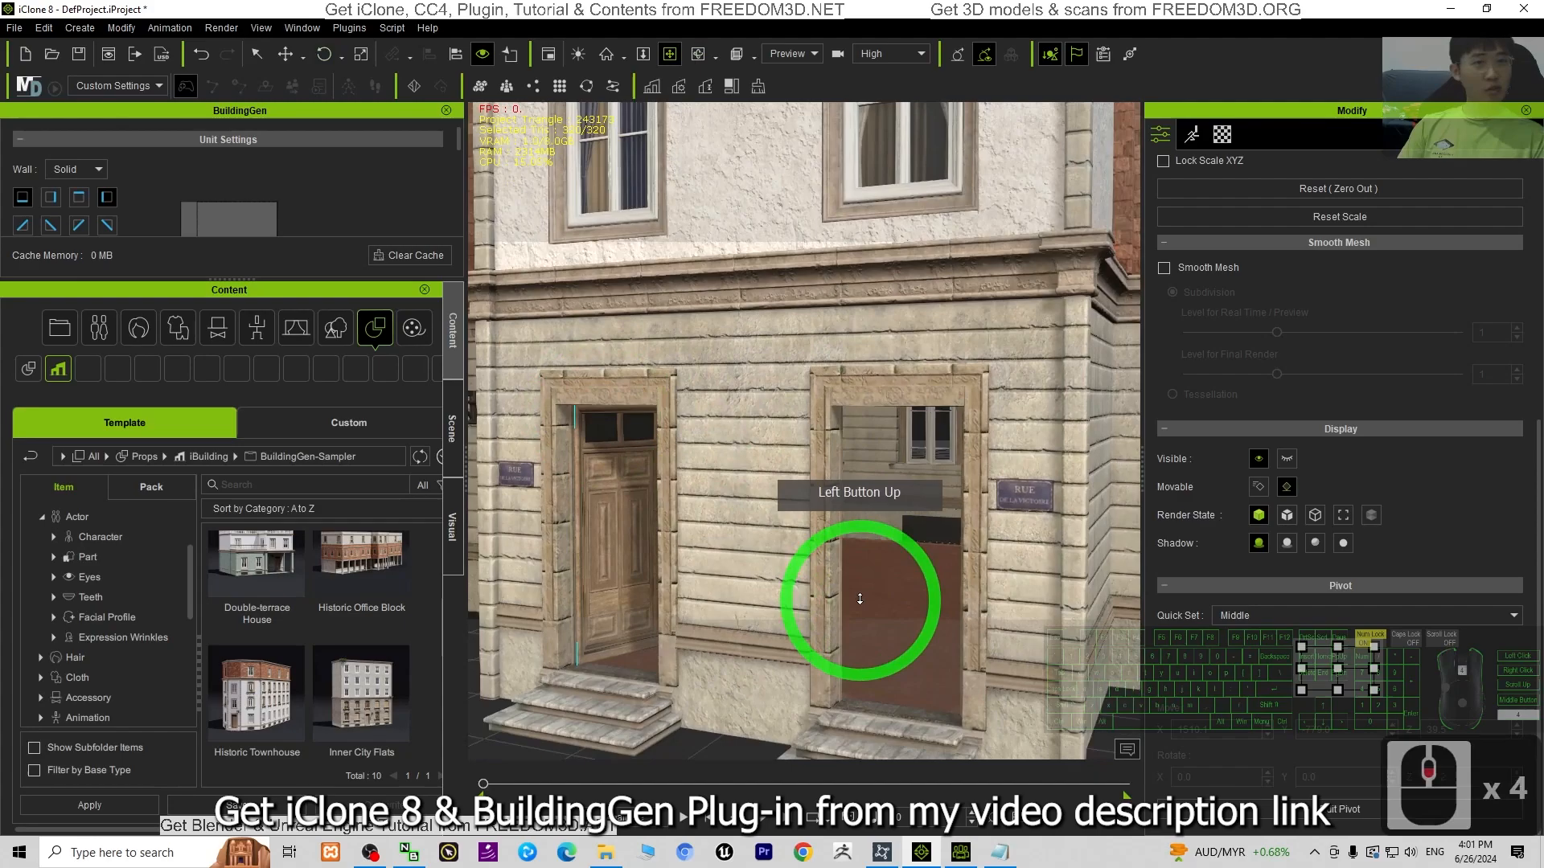
{"action": "left_click_drag", "start_coordinate": [860, 598], "coordinate": [614, 420]}
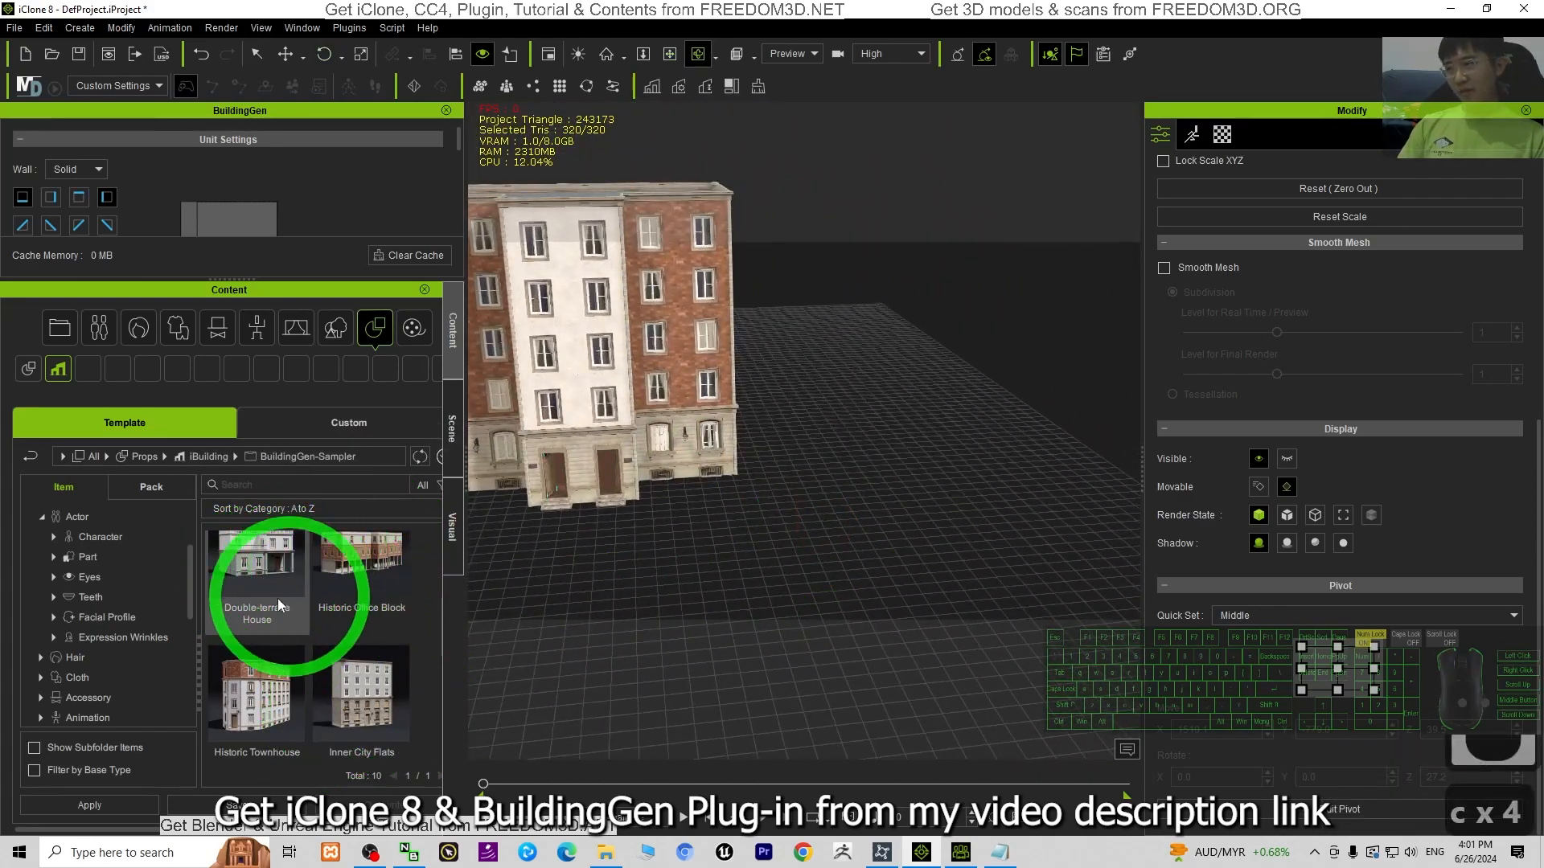
Step: Place the Double-terrace House template and zoom toward its front door
{"action": "scroll", "scroll_direction": "down", "scroll_amount": 3}
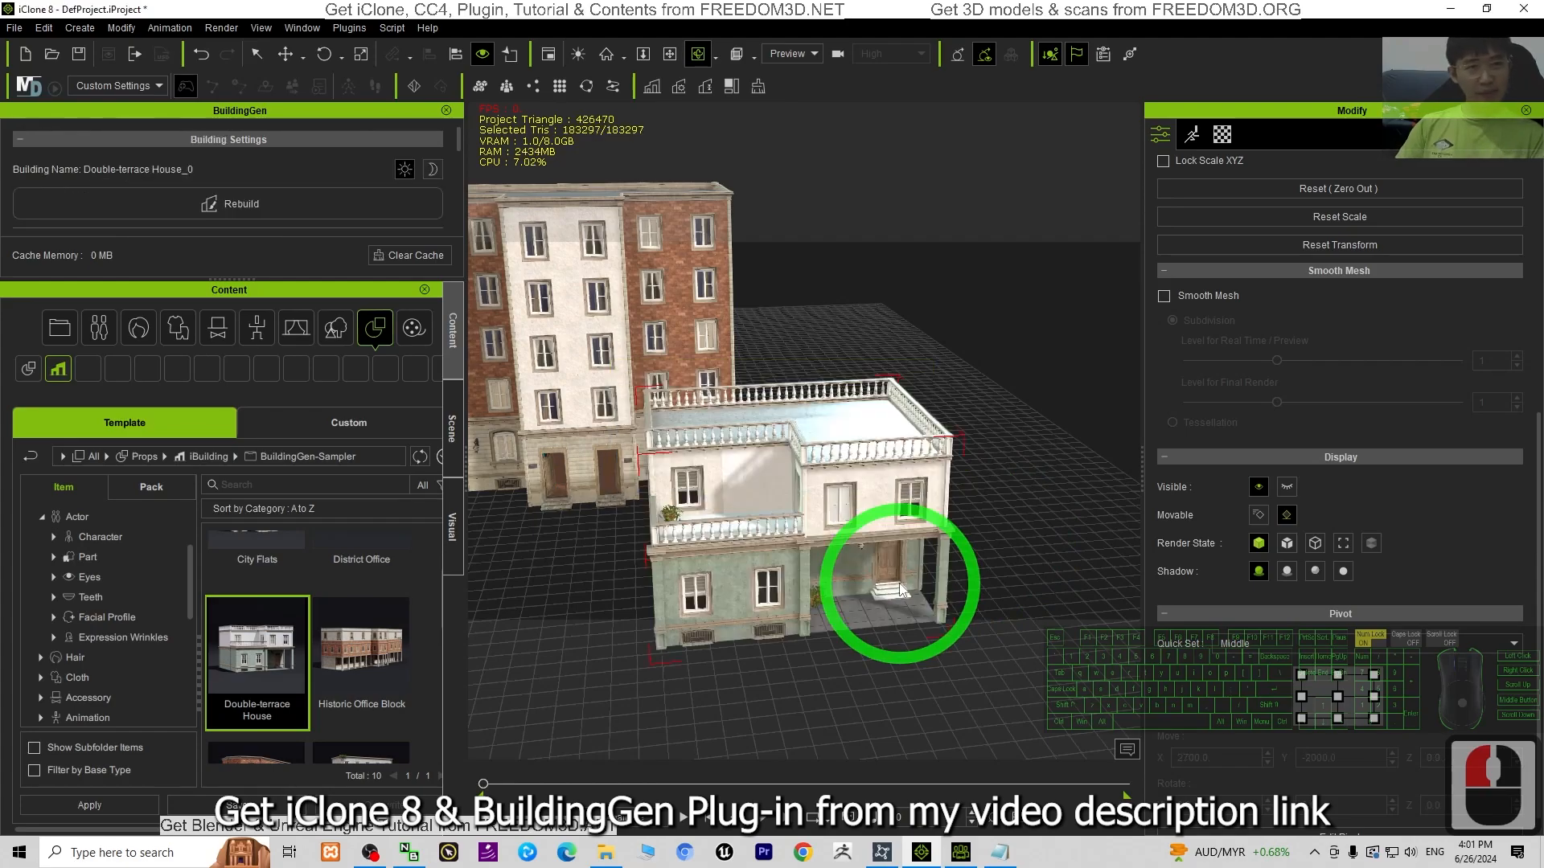
{"action": "left_click_drag", "start_coordinate": [898, 580], "coordinate": [895, 403]}
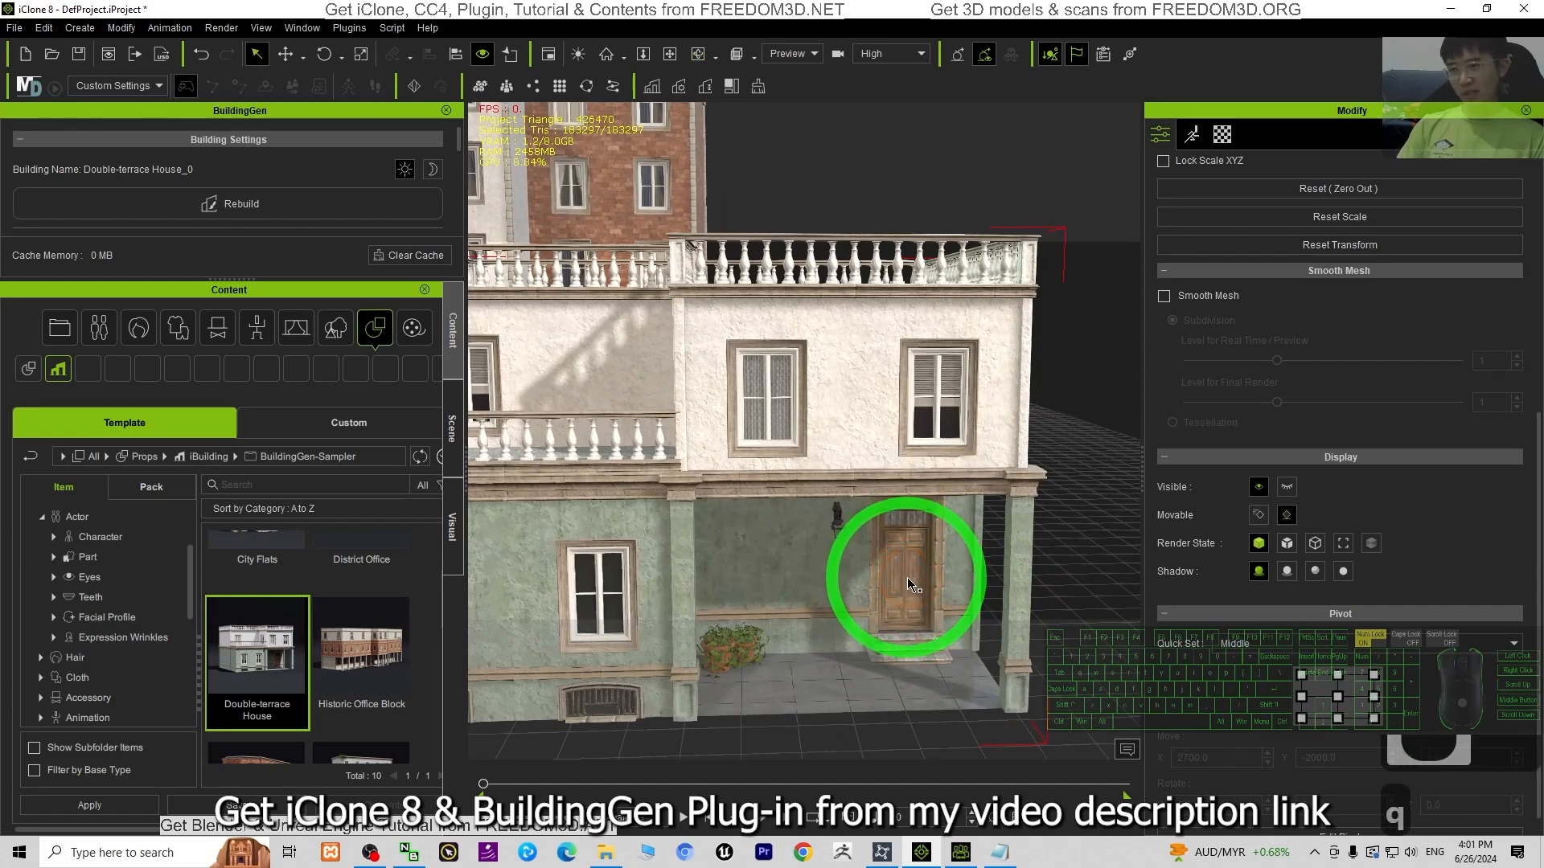
Step: Select the Double-terrace House front door, viewing it from a side angle
{"action": "left_click", "coordinate": [908, 581]}
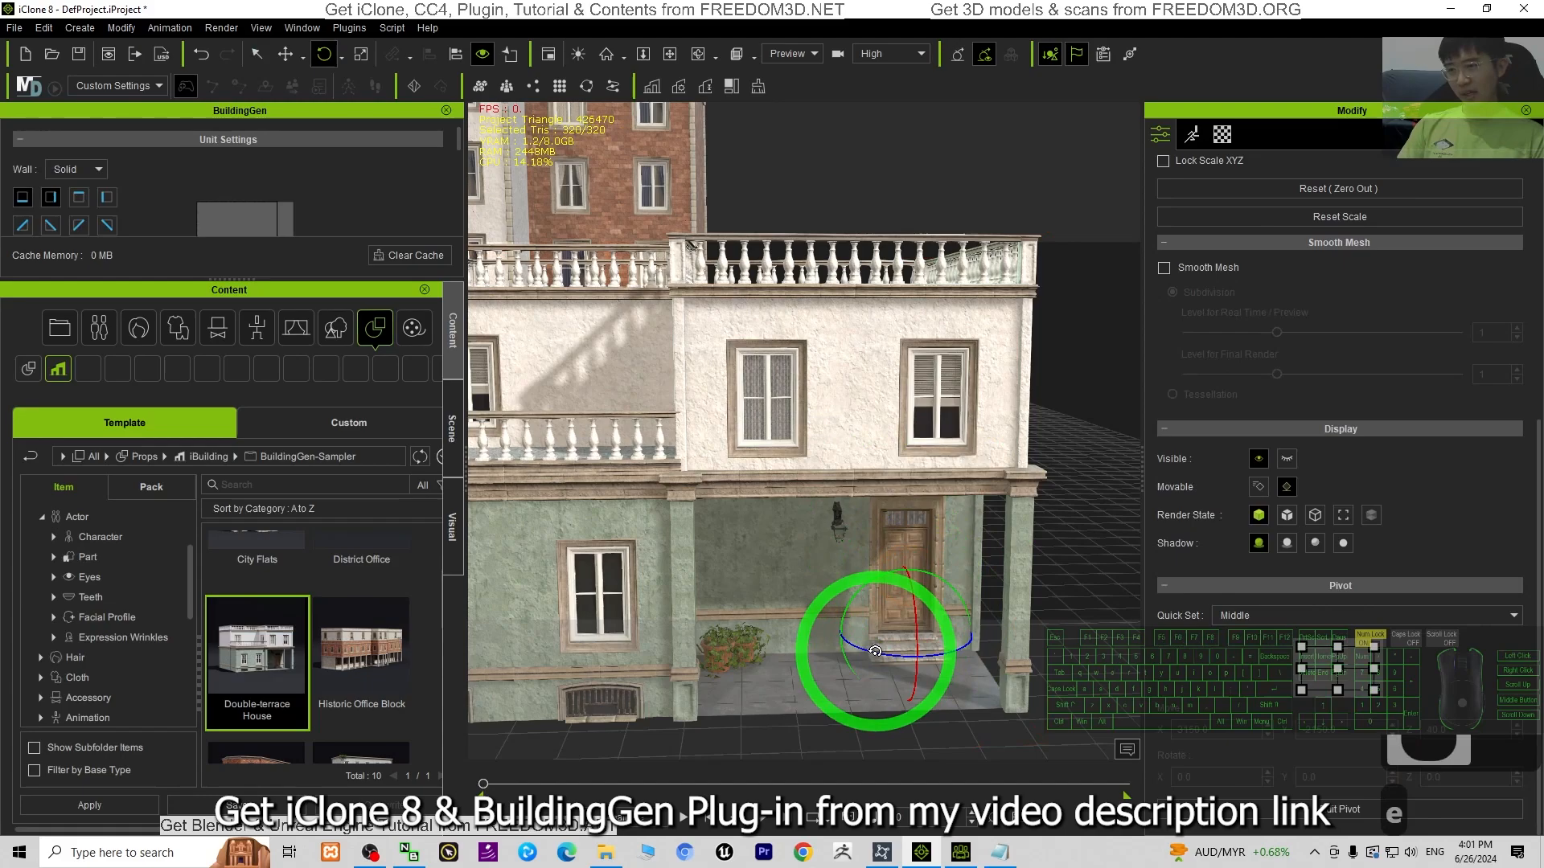
{"action": "left_click_drag", "start_coordinate": [871, 650], "coordinate": [950, 655]}
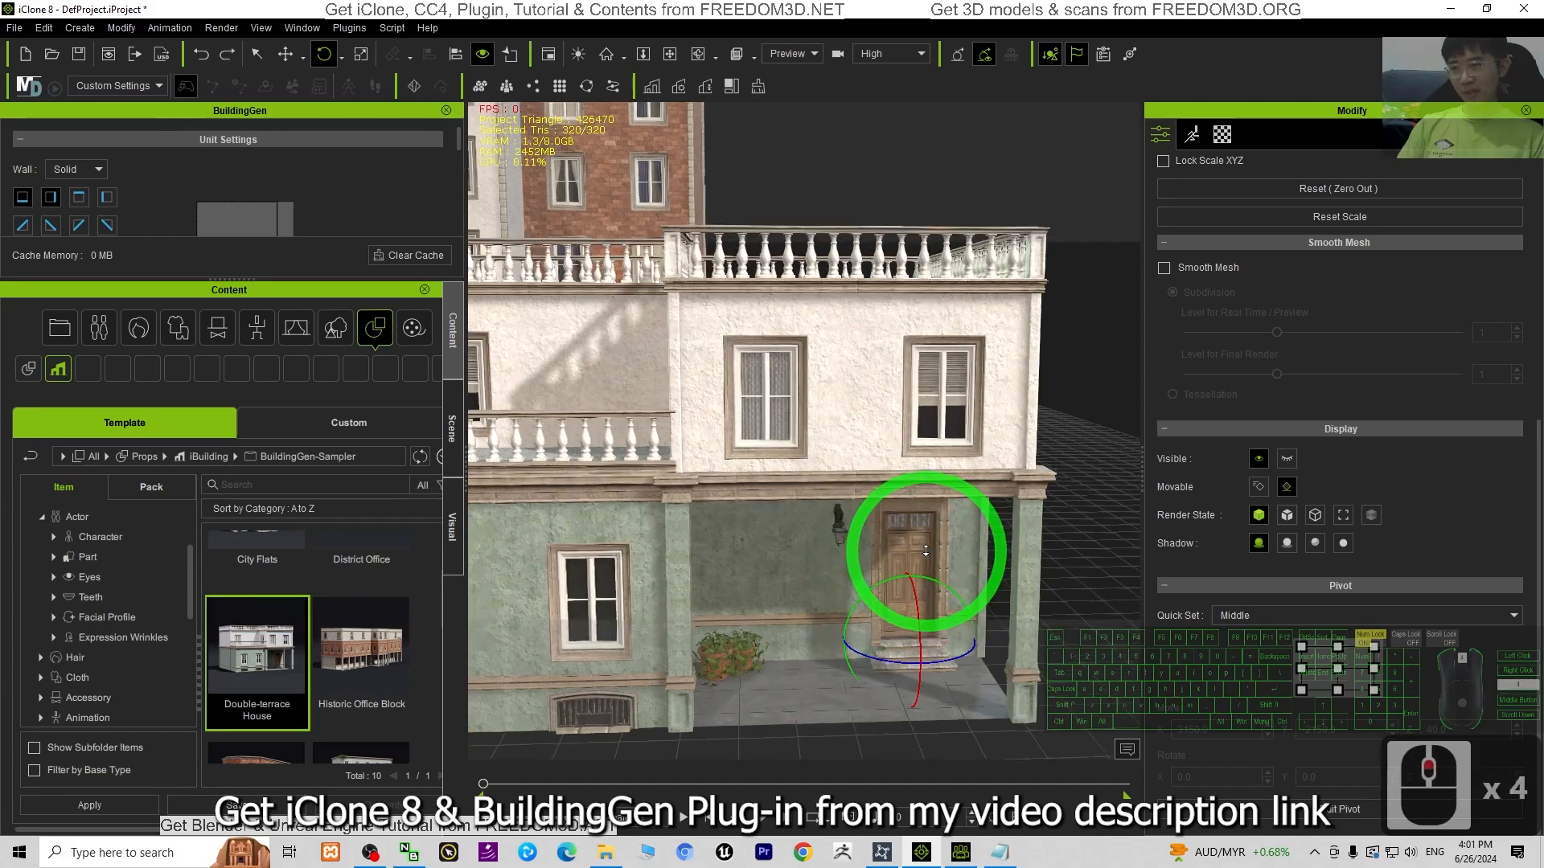
{"action": "left_click_drag", "start_coordinate": [920, 552], "coordinate": [1029, 640]}
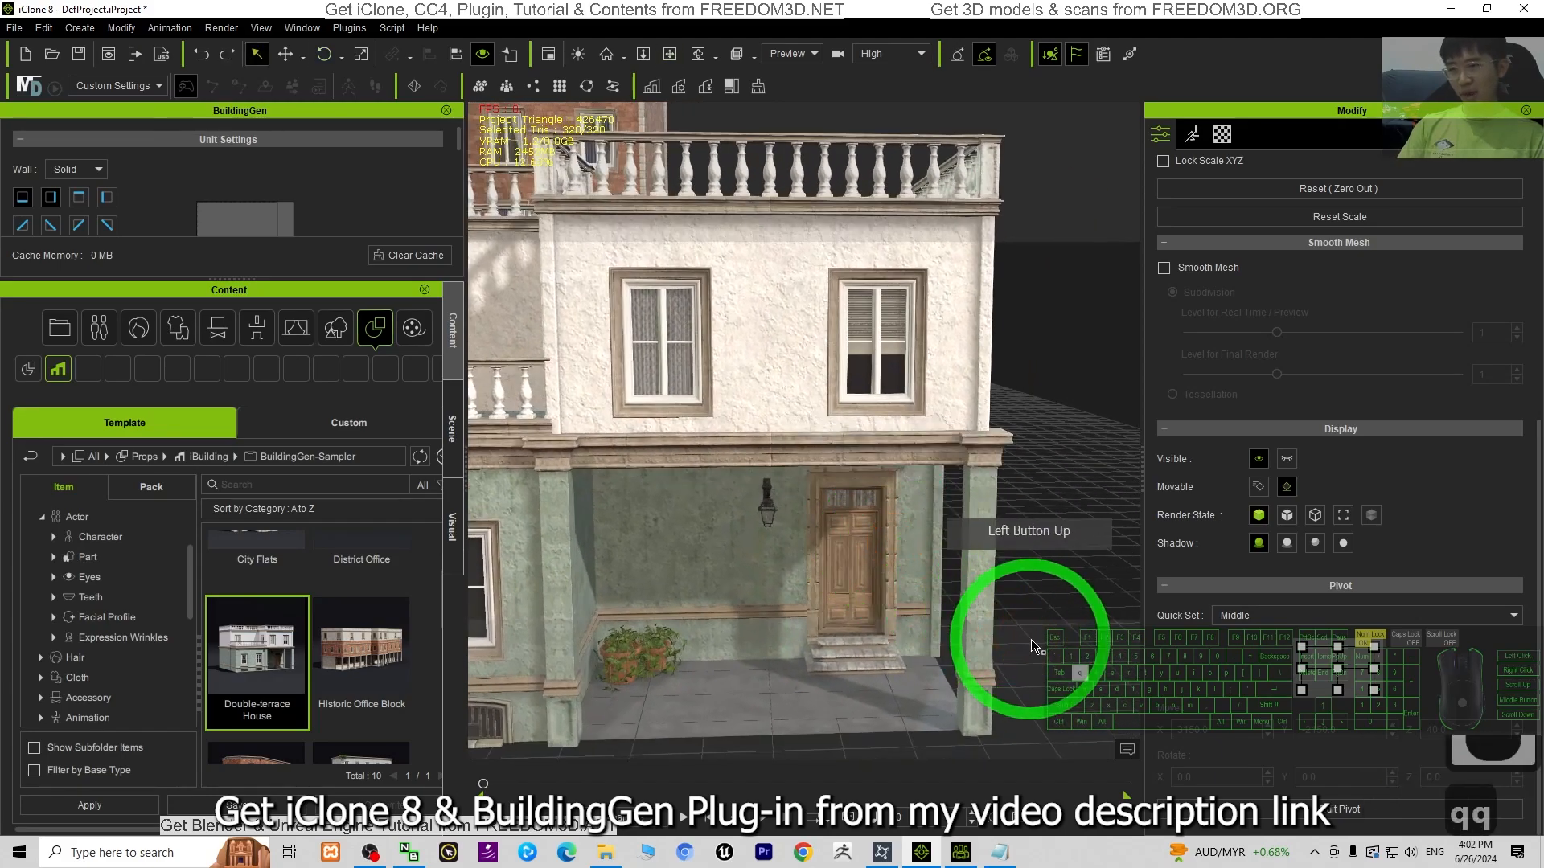
{"action": "left_click", "coordinate": [856, 576]}
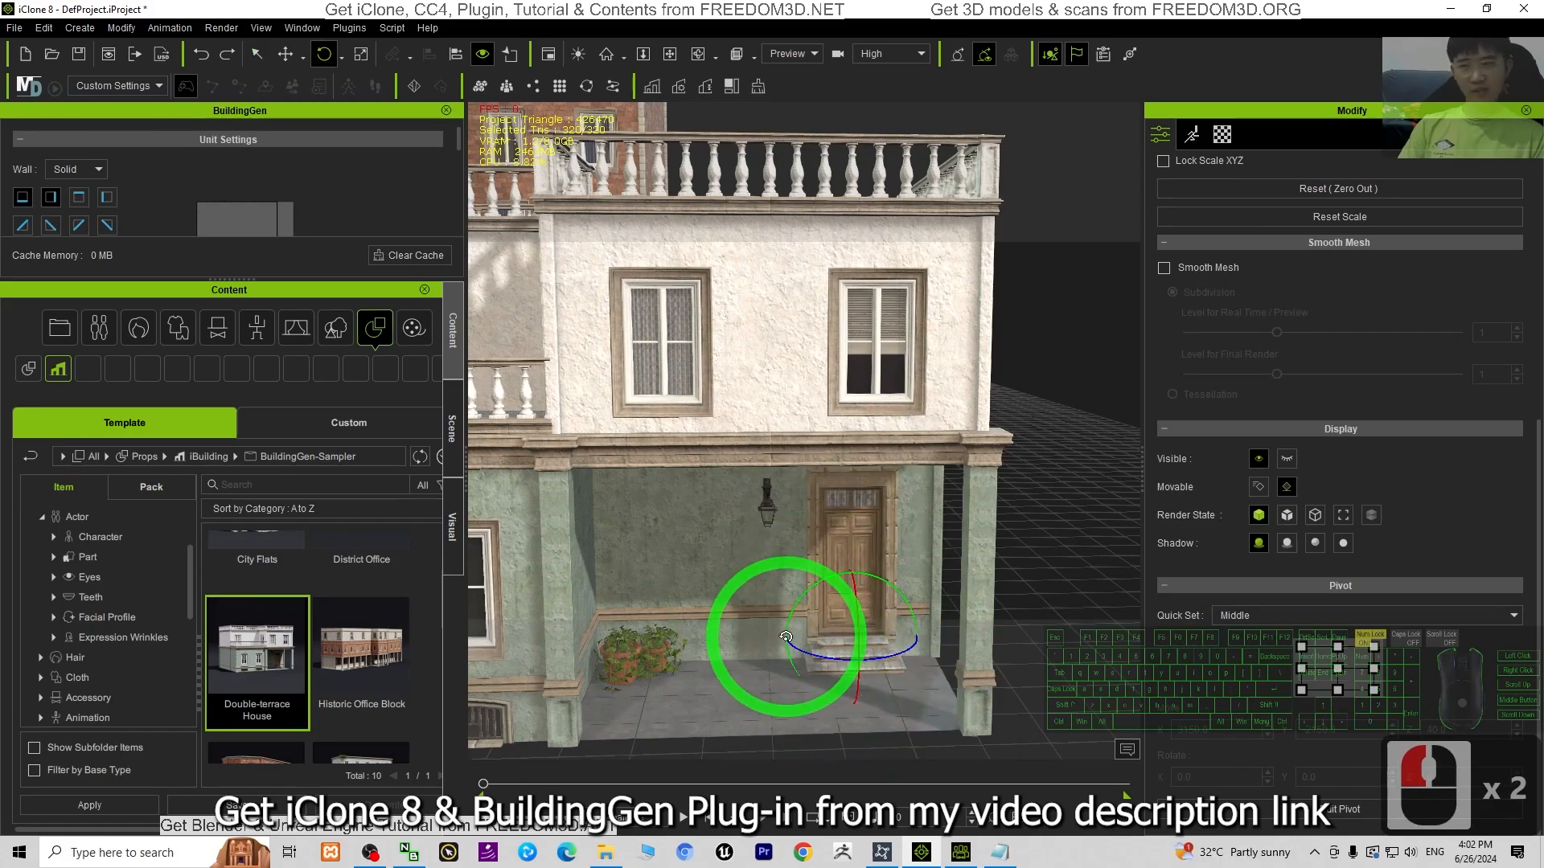
Step: Select the terrace house front door alone, rotate it open around its middle, and zoom out
{"action": "left_click", "coordinate": [1159, 135]}
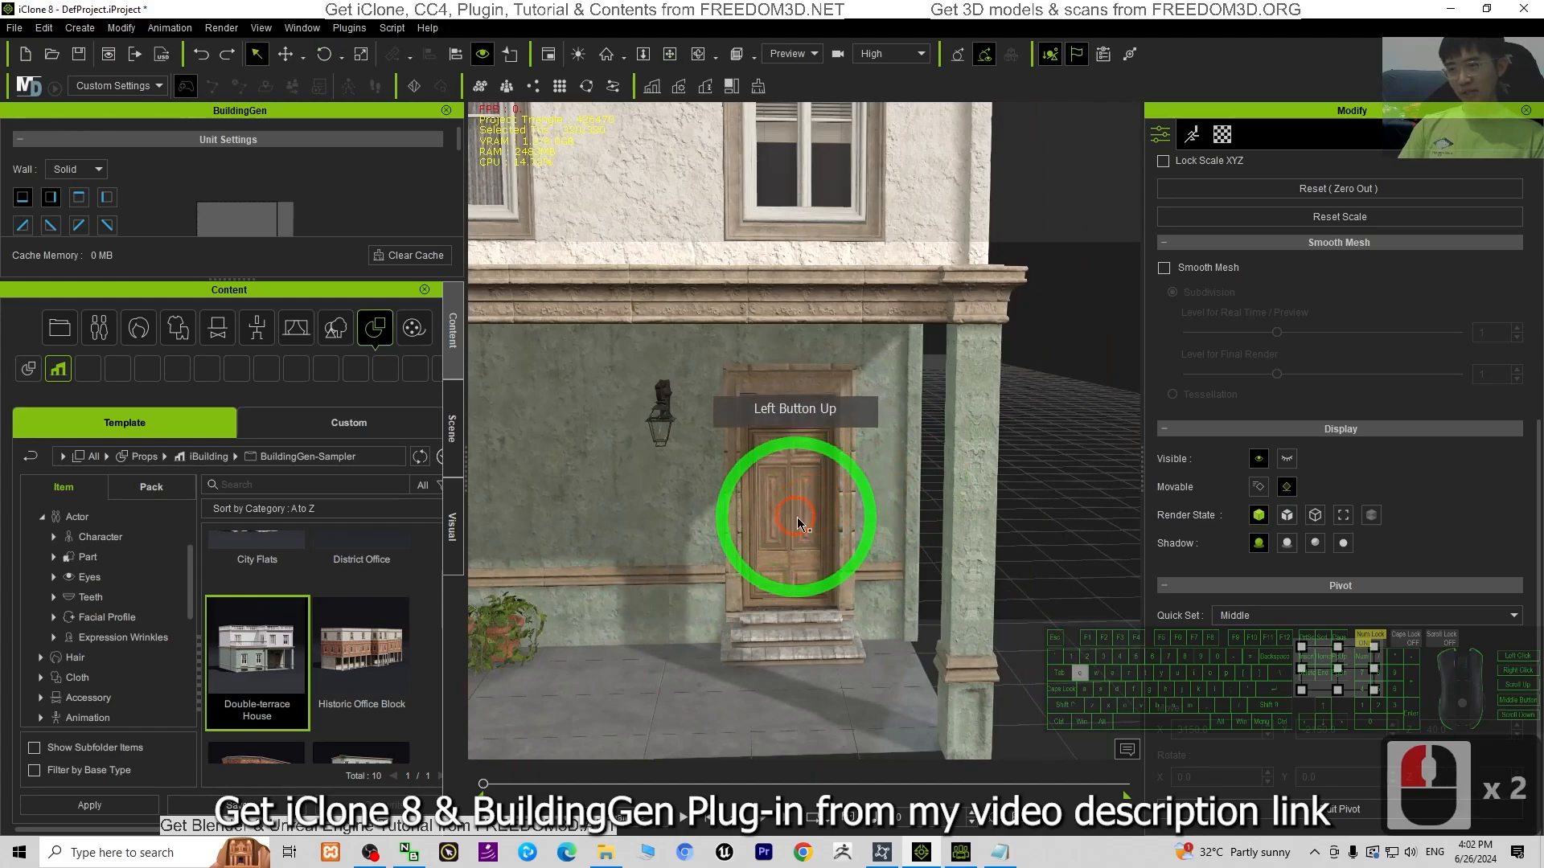
{"action": "double_click", "coordinate": [793, 530]}
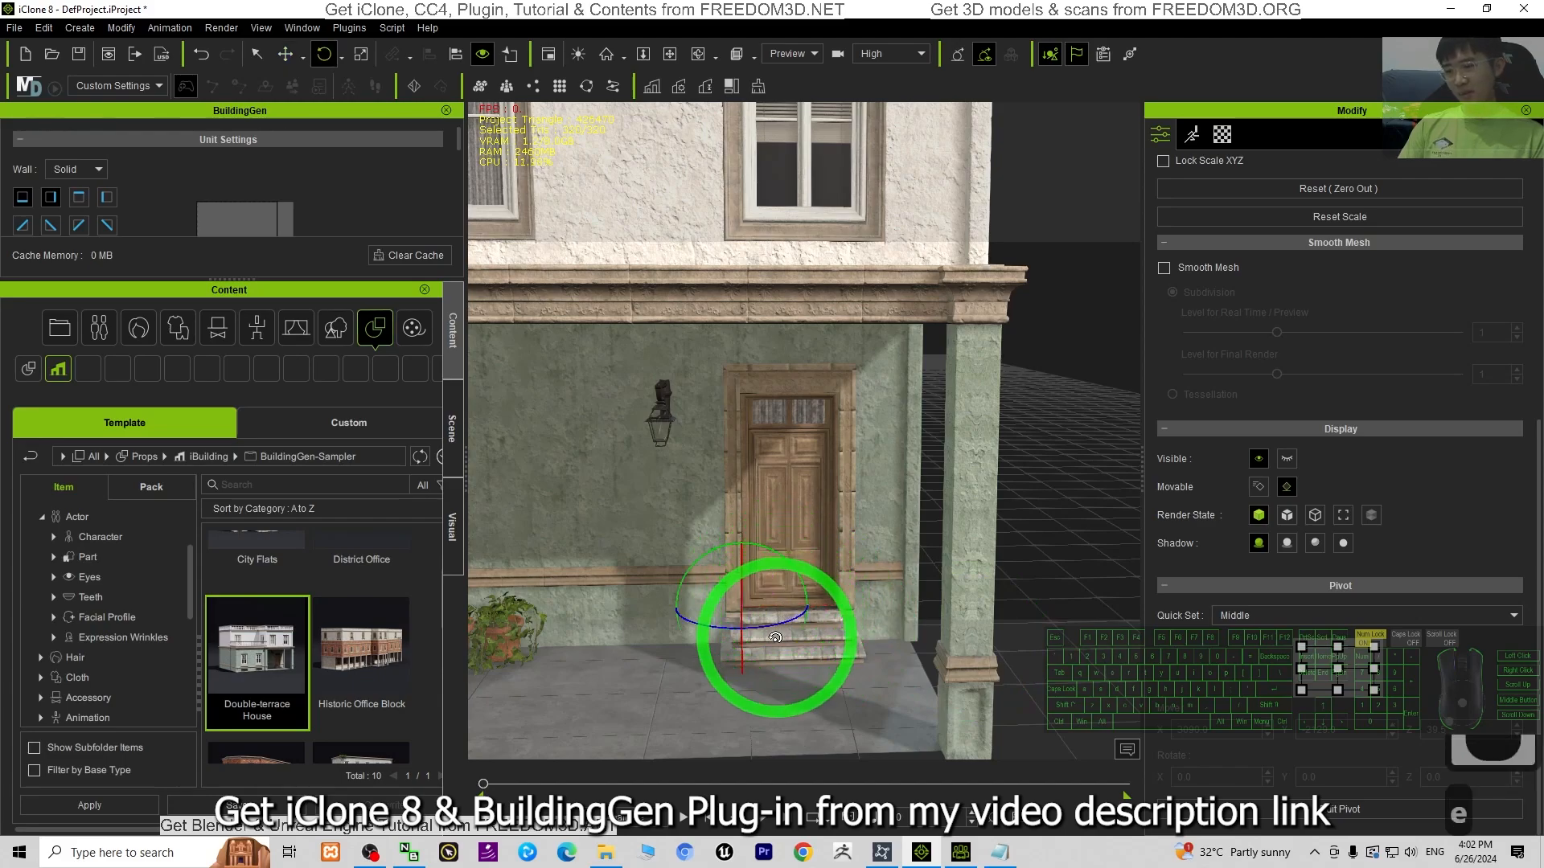
{"action": "left_click_drag", "start_coordinate": [775, 637], "coordinate": [797, 620]}
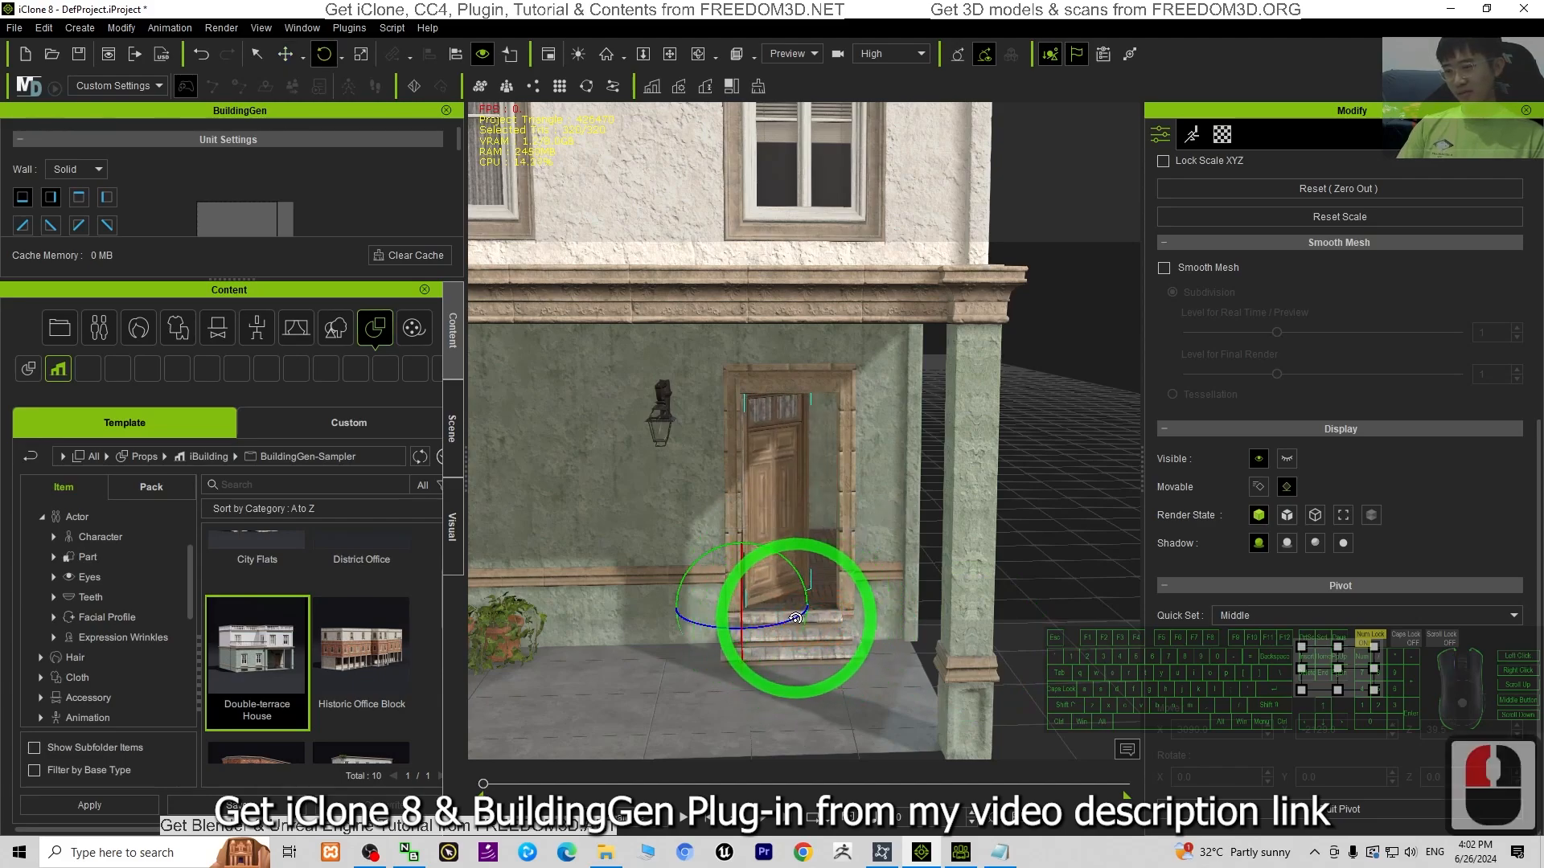
{"action": "key", "text": "ctrl+z"}
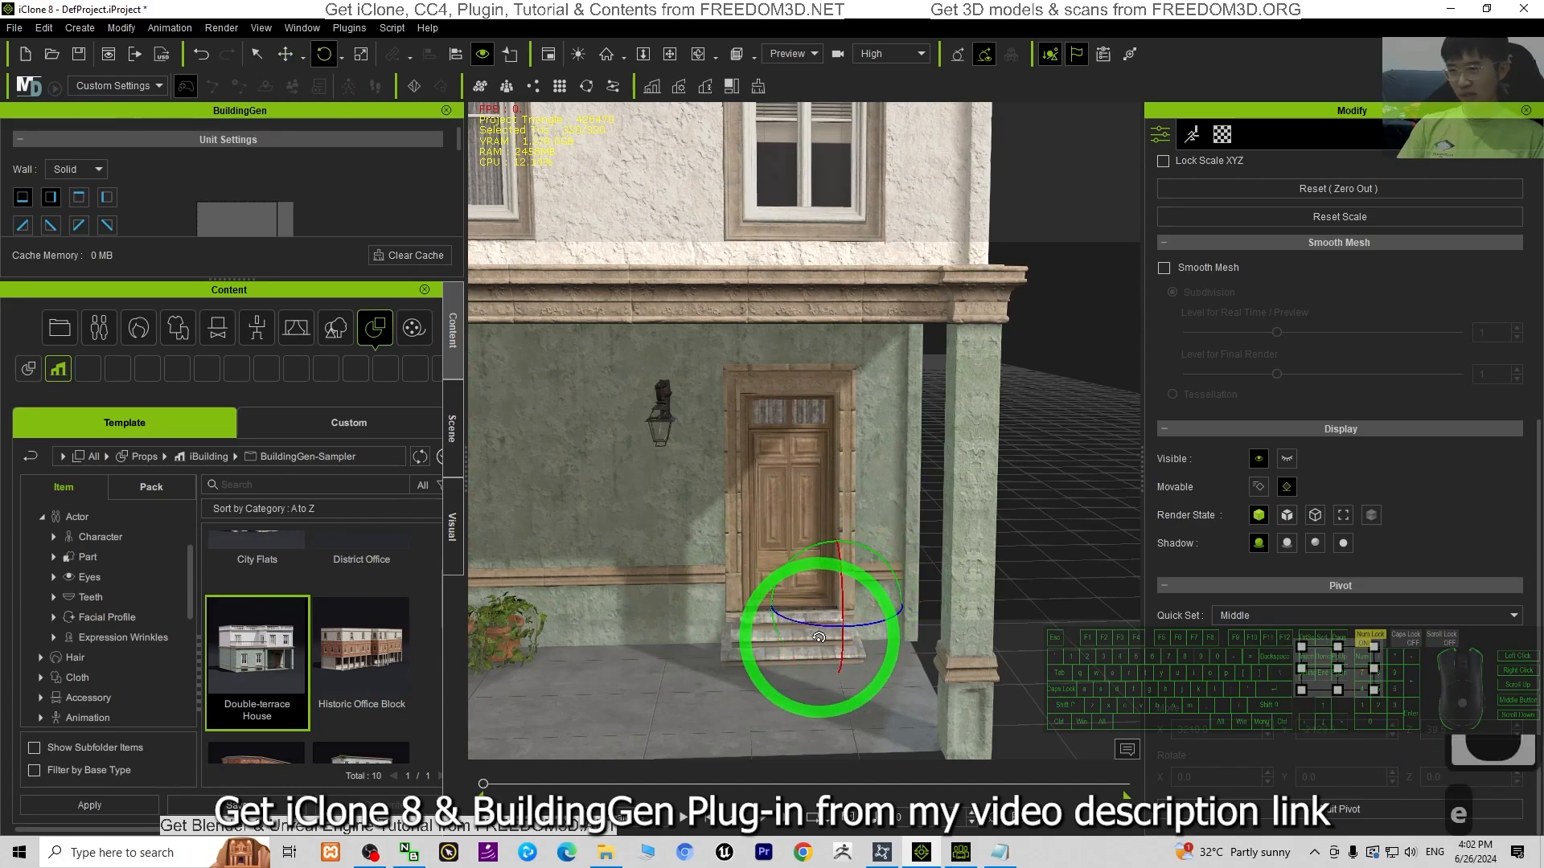
{"action": "left_click_drag", "start_coordinate": [817, 635], "coordinate": [756, 615]}
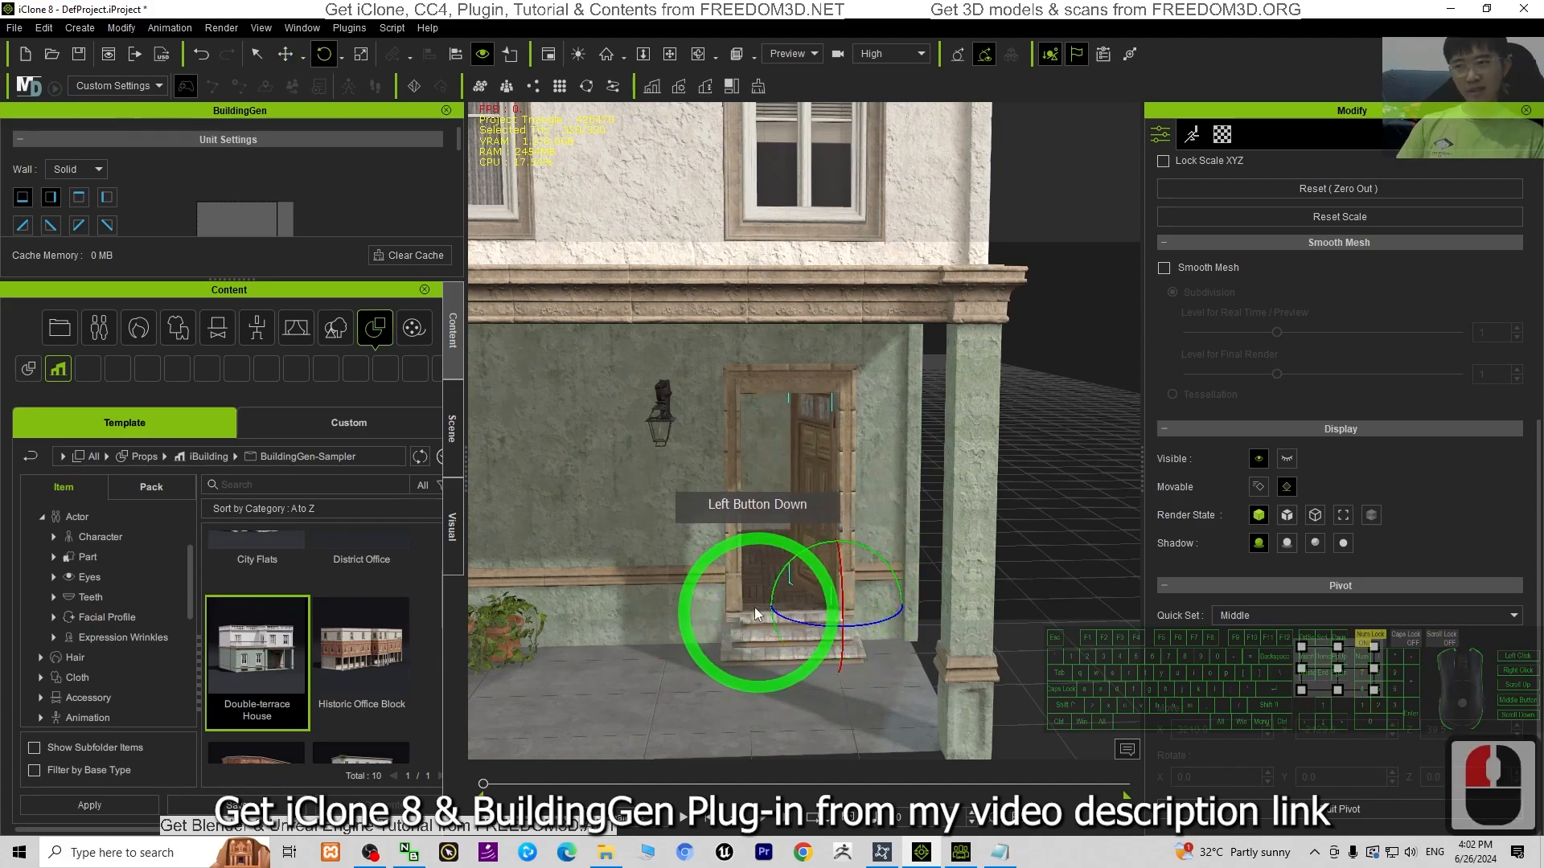
{"action": "left_click_drag", "start_coordinate": [756, 615], "coordinate": [1002, 580]}
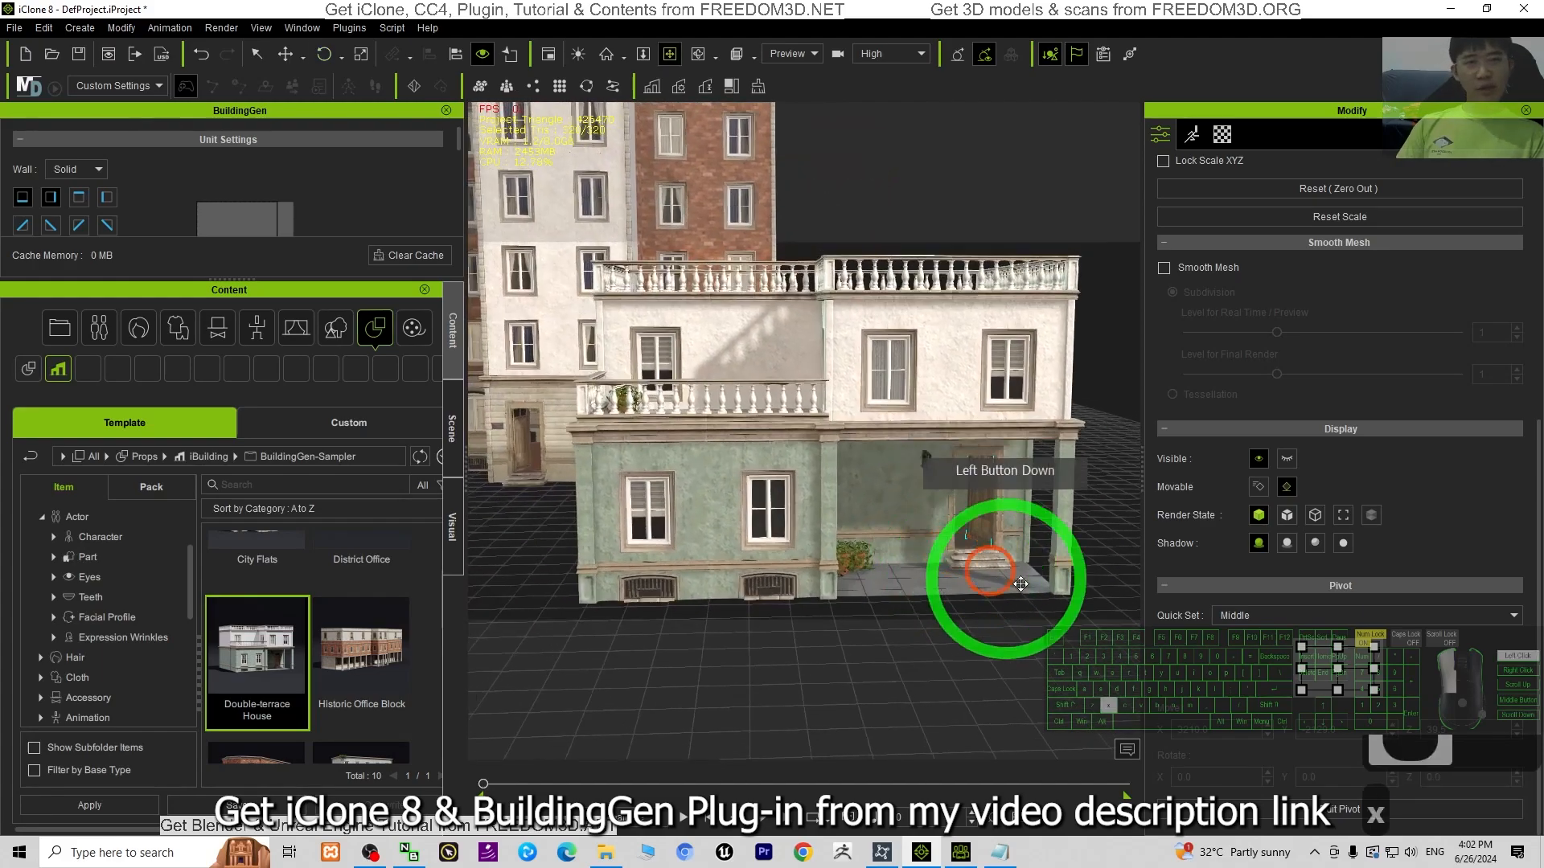
{"action": "left_click_drag", "start_coordinate": [1004, 576], "coordinate": [773, 591]}
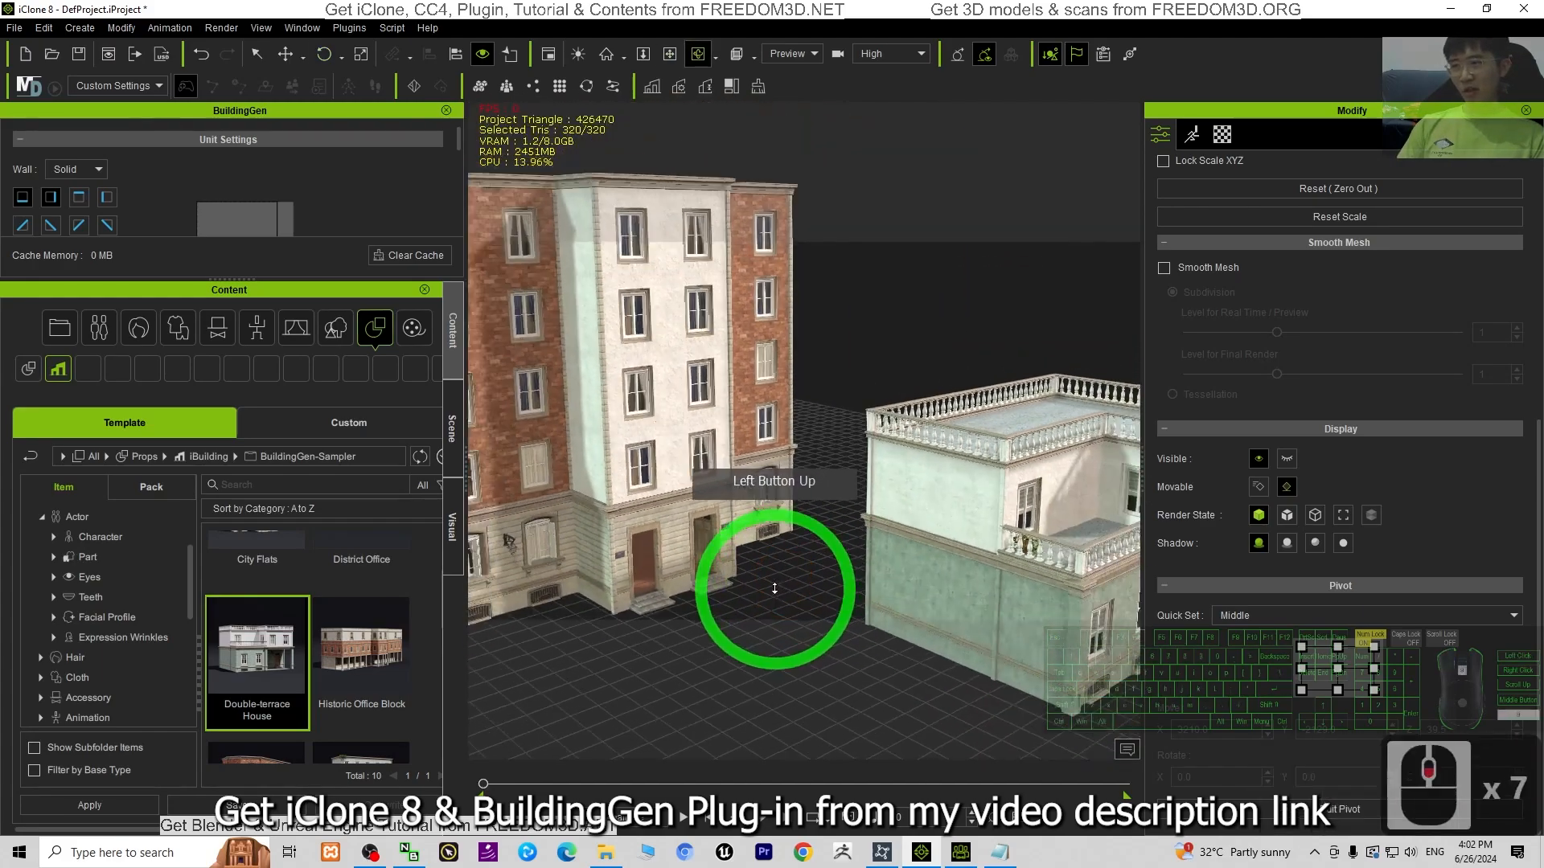
{"action": "left_click_drag", "start_coordinate": [775, 588], "coordinate": [824, 571]}
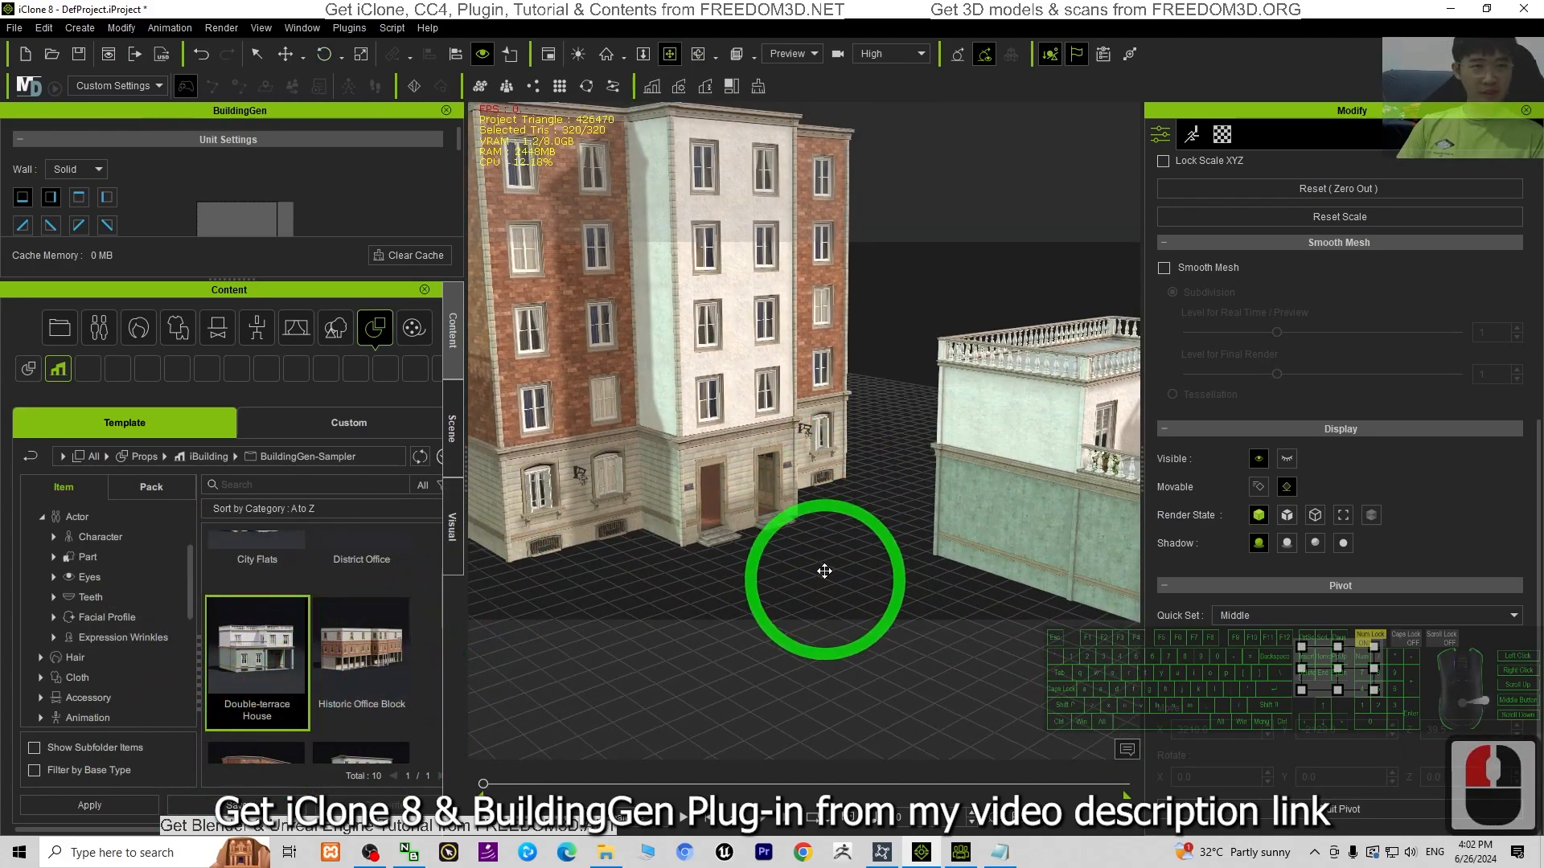
{"action": "left_click_drag", "start_coordinate": [824, 571], "coordinate": [891, 423]}
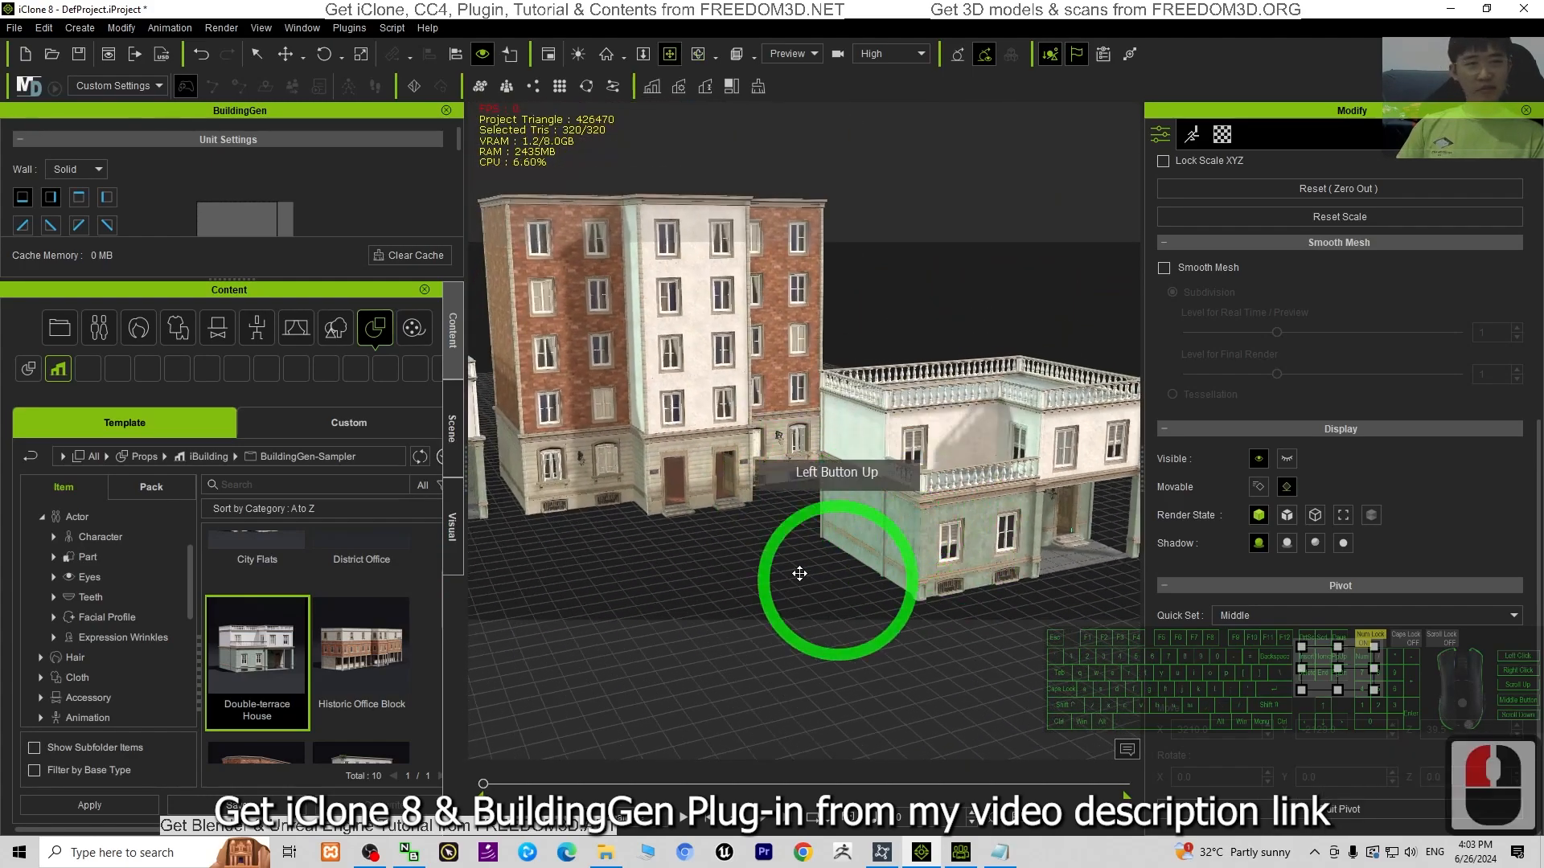
{"action": "left_click_drag", "start_coordinate": [837, 581], "coordinate": [777, 433]}
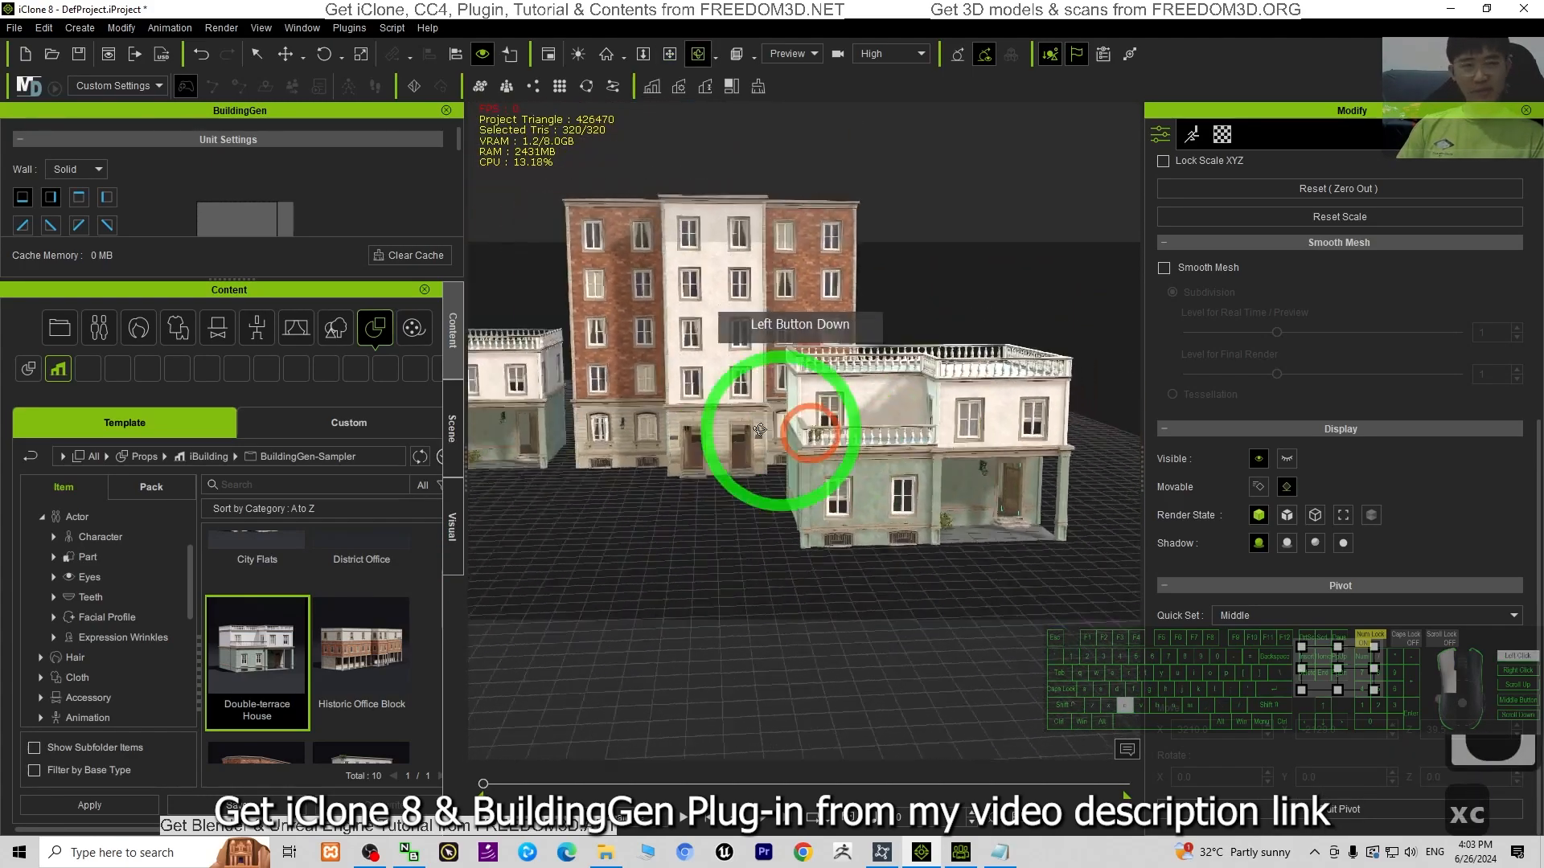
{"action": "left_click_drag", "start_coordinate": [783, 429], "coordinate": [946, 464]}
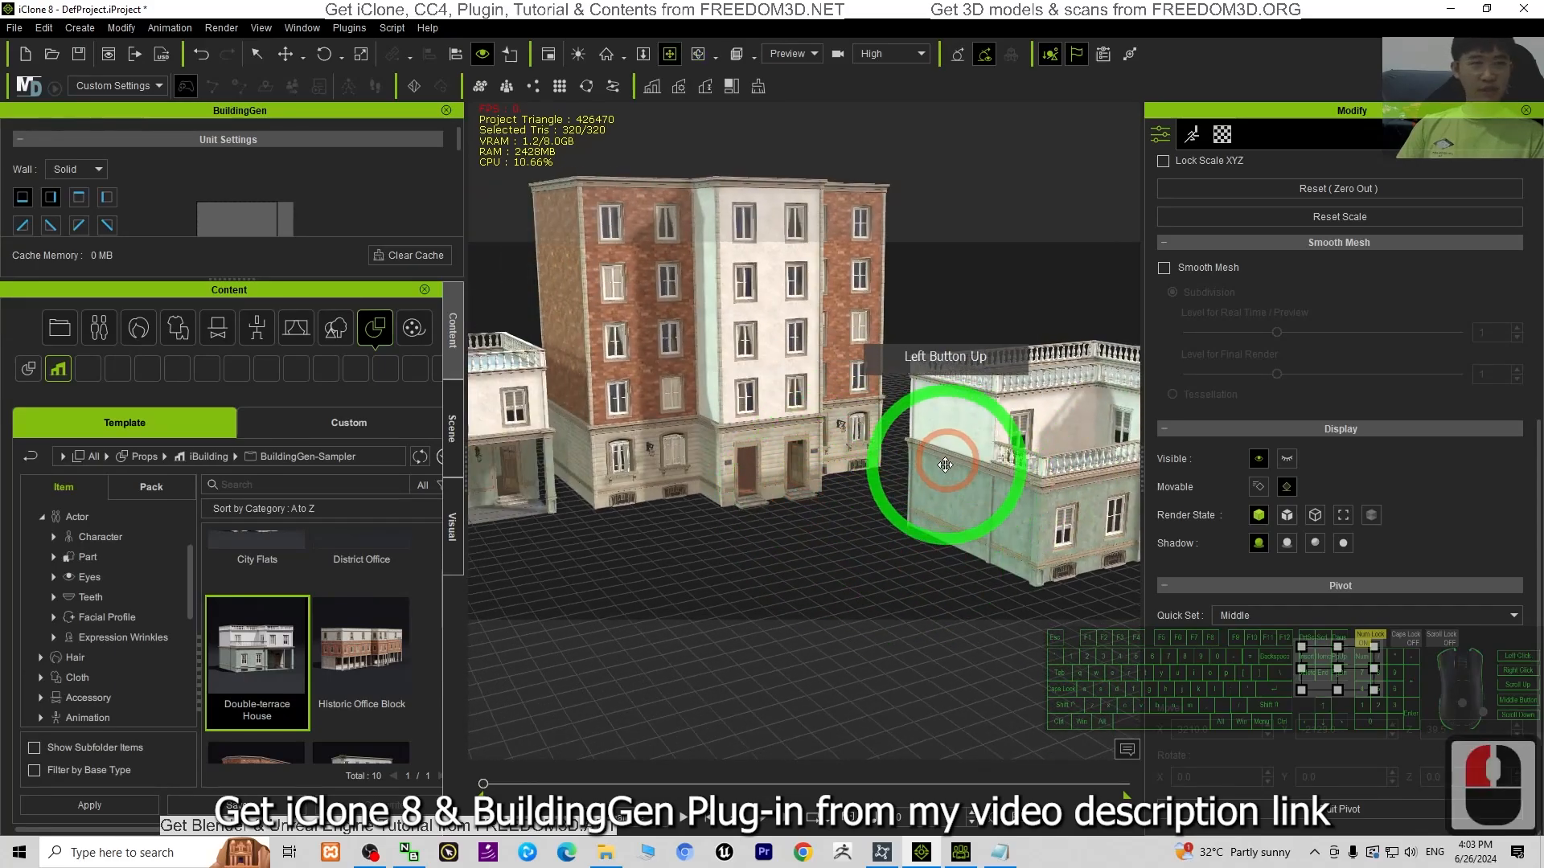
{"action": "left_click_drag", "start_coordinate": [945, 465], "coordinate": [1088, 461]}
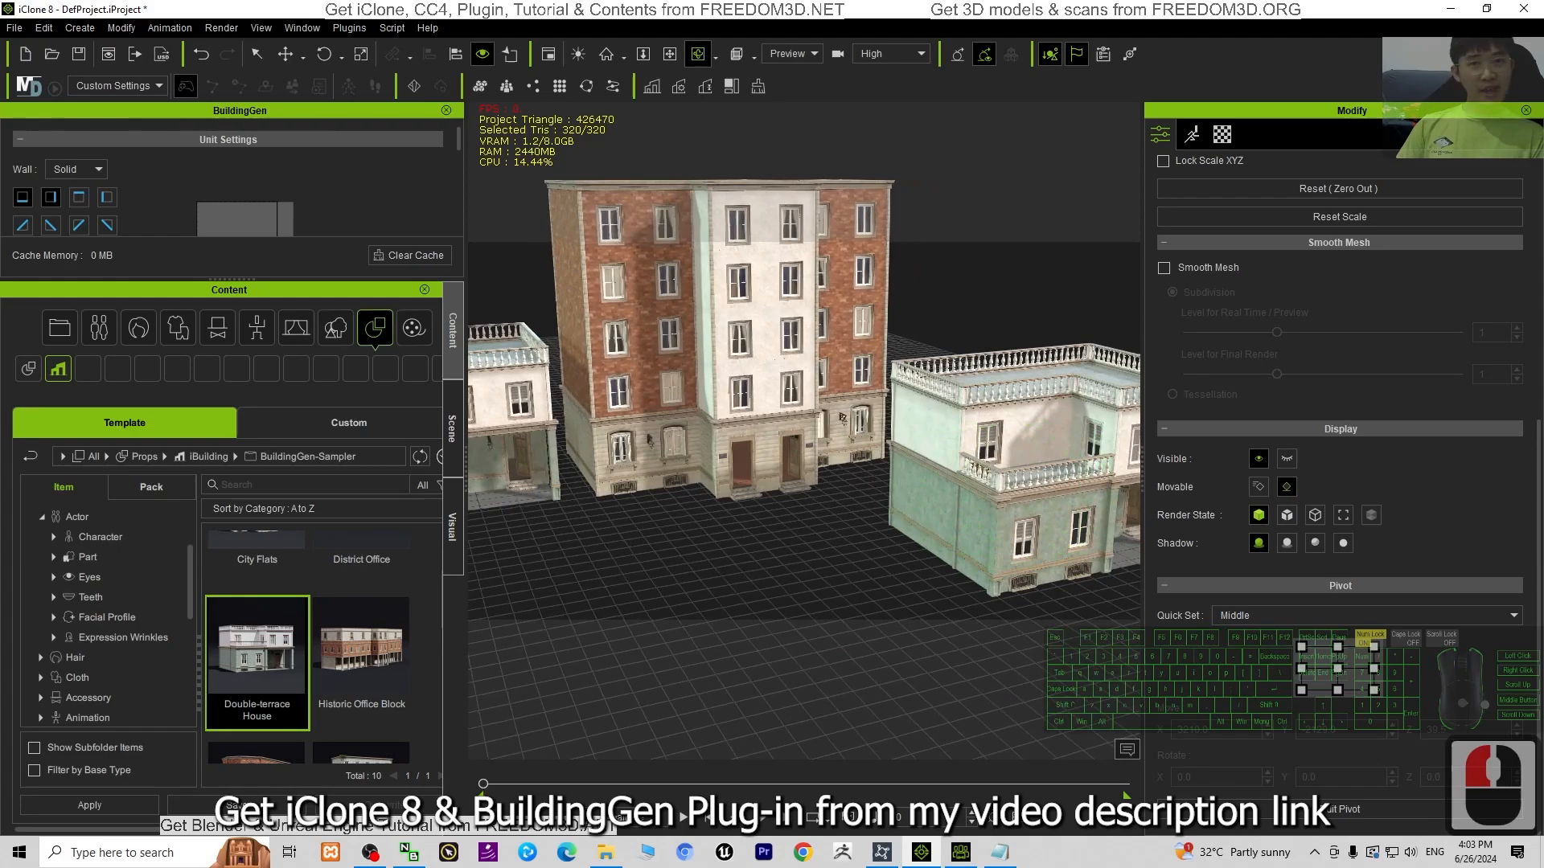
Step: Bring the camera back to the Double-terrace House entrance and select its front door
{"action": "left_click", "coordinate": [287, 608]}
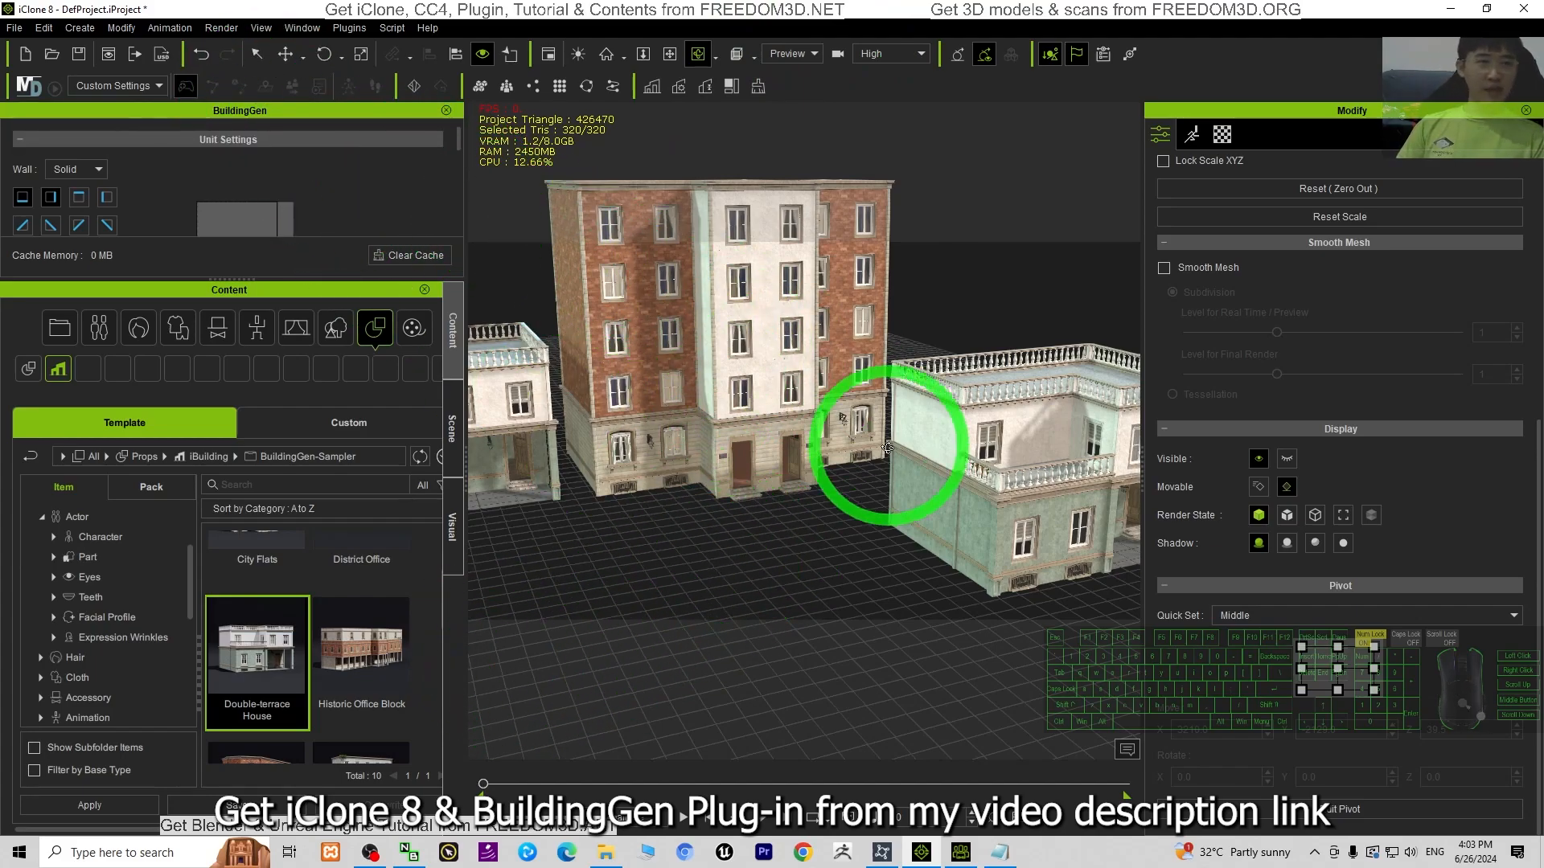
{"action": "left_click_drag", "start_coordinate": [886, 448], "coordinate": [896, 492]}
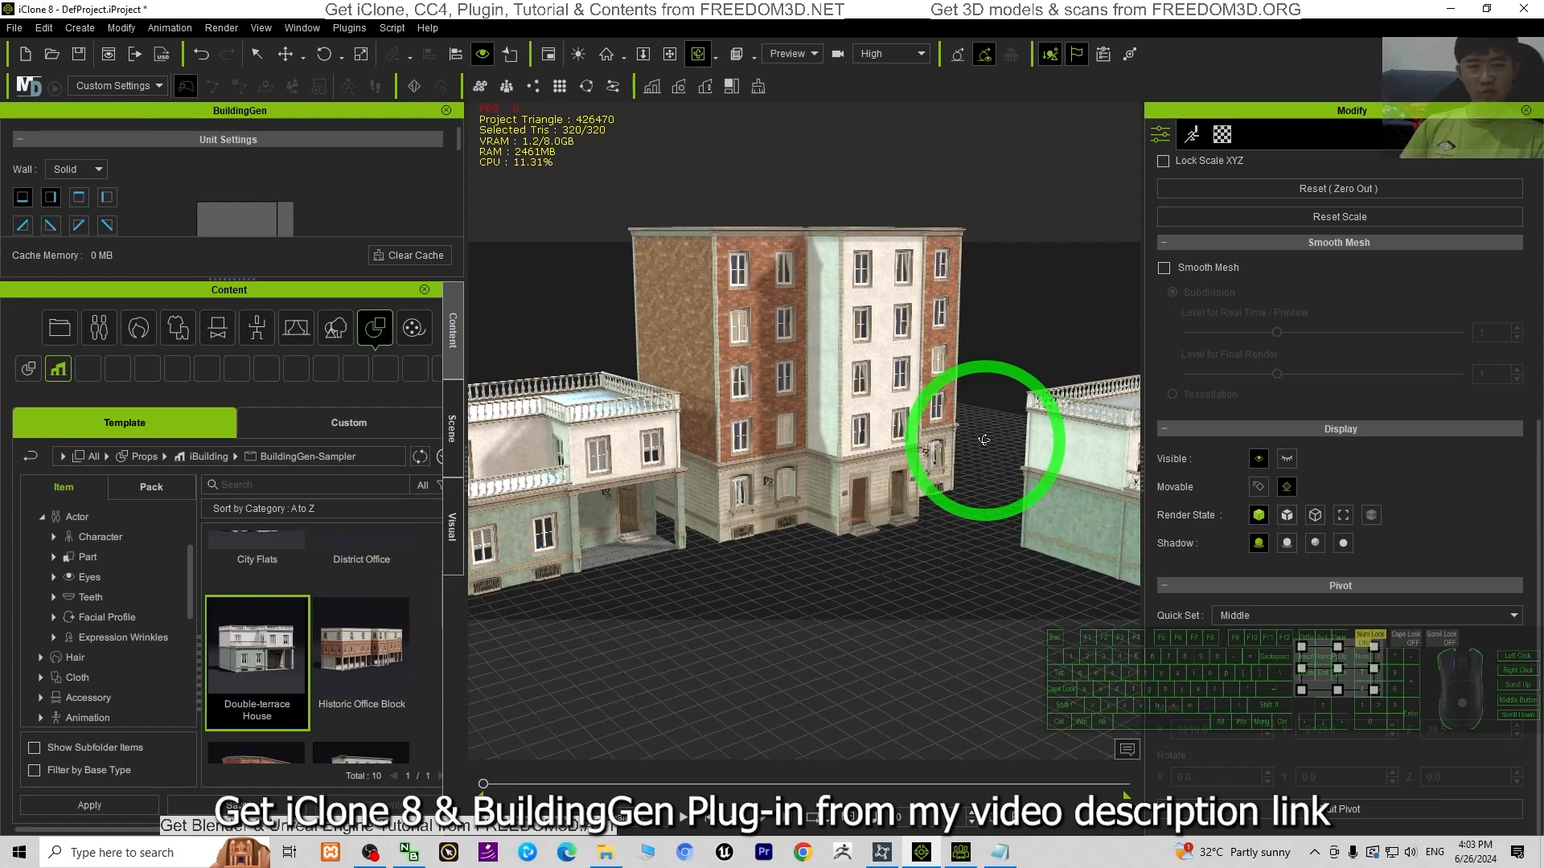
{"action": "left_click_drag", "start_coordinate": [984, 440], "coordinate": [964, 430]}
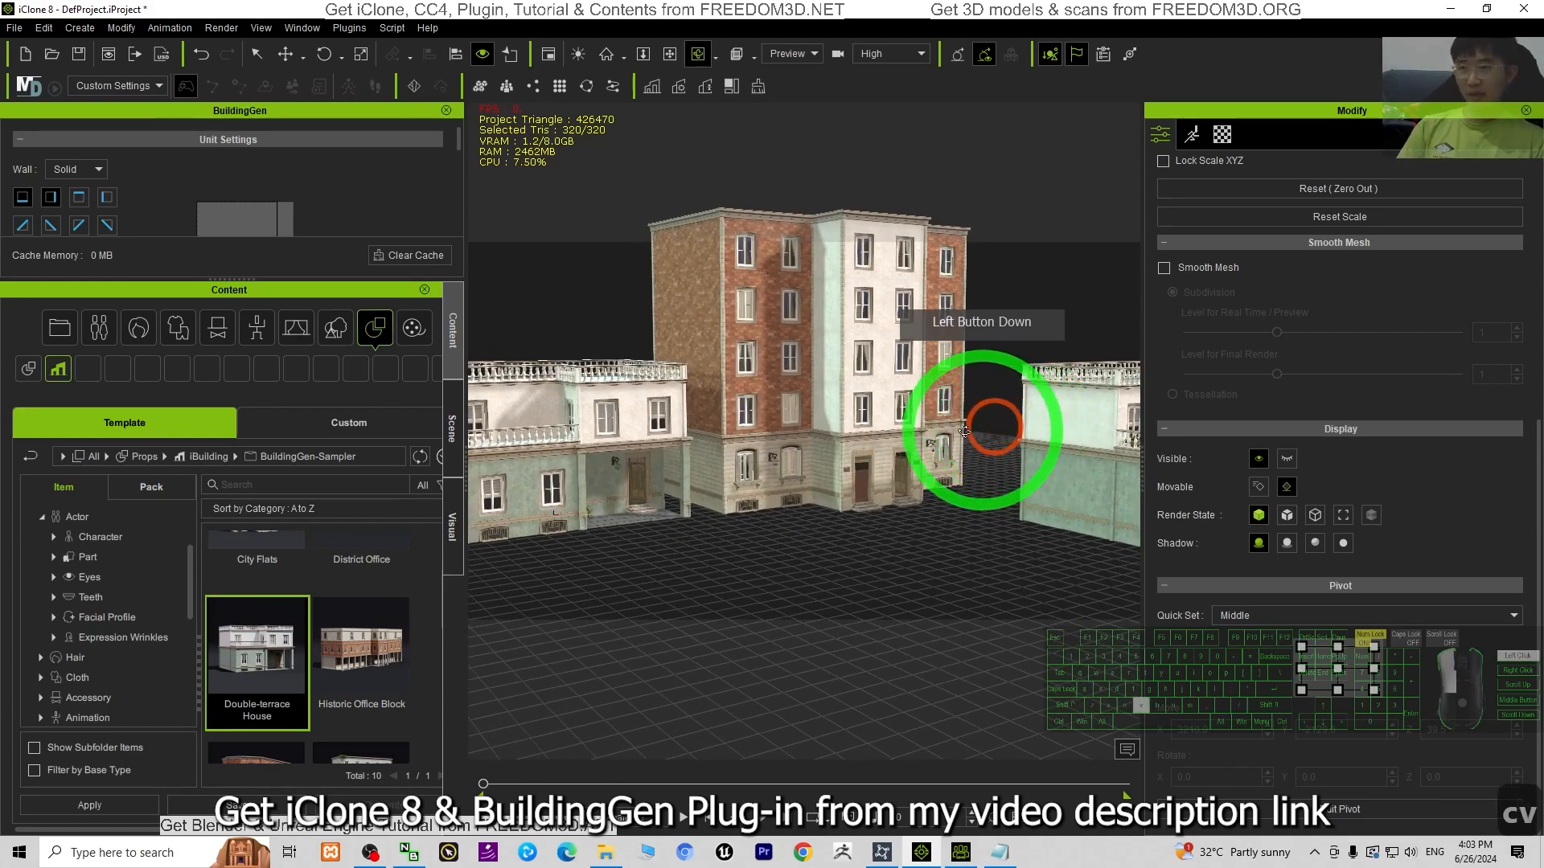
{"action": "left_click_drag", "start_coordinate": [994, 429], "coordinate": [926, 413]}
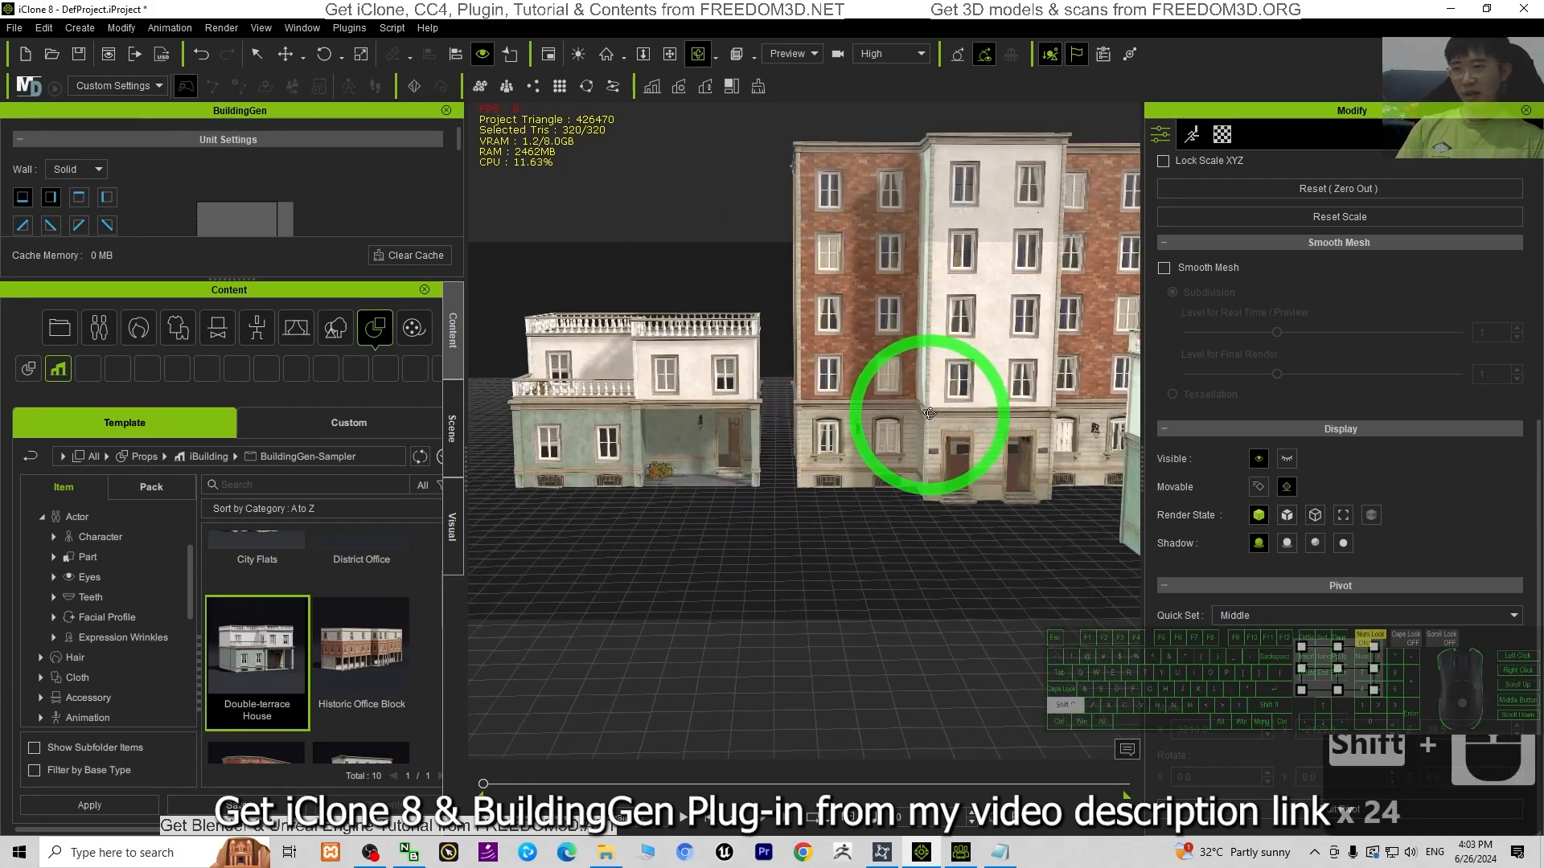
{"action": "left_click_drag", "start_coordinate": [925, 413], "coordinate": [733, 429]}
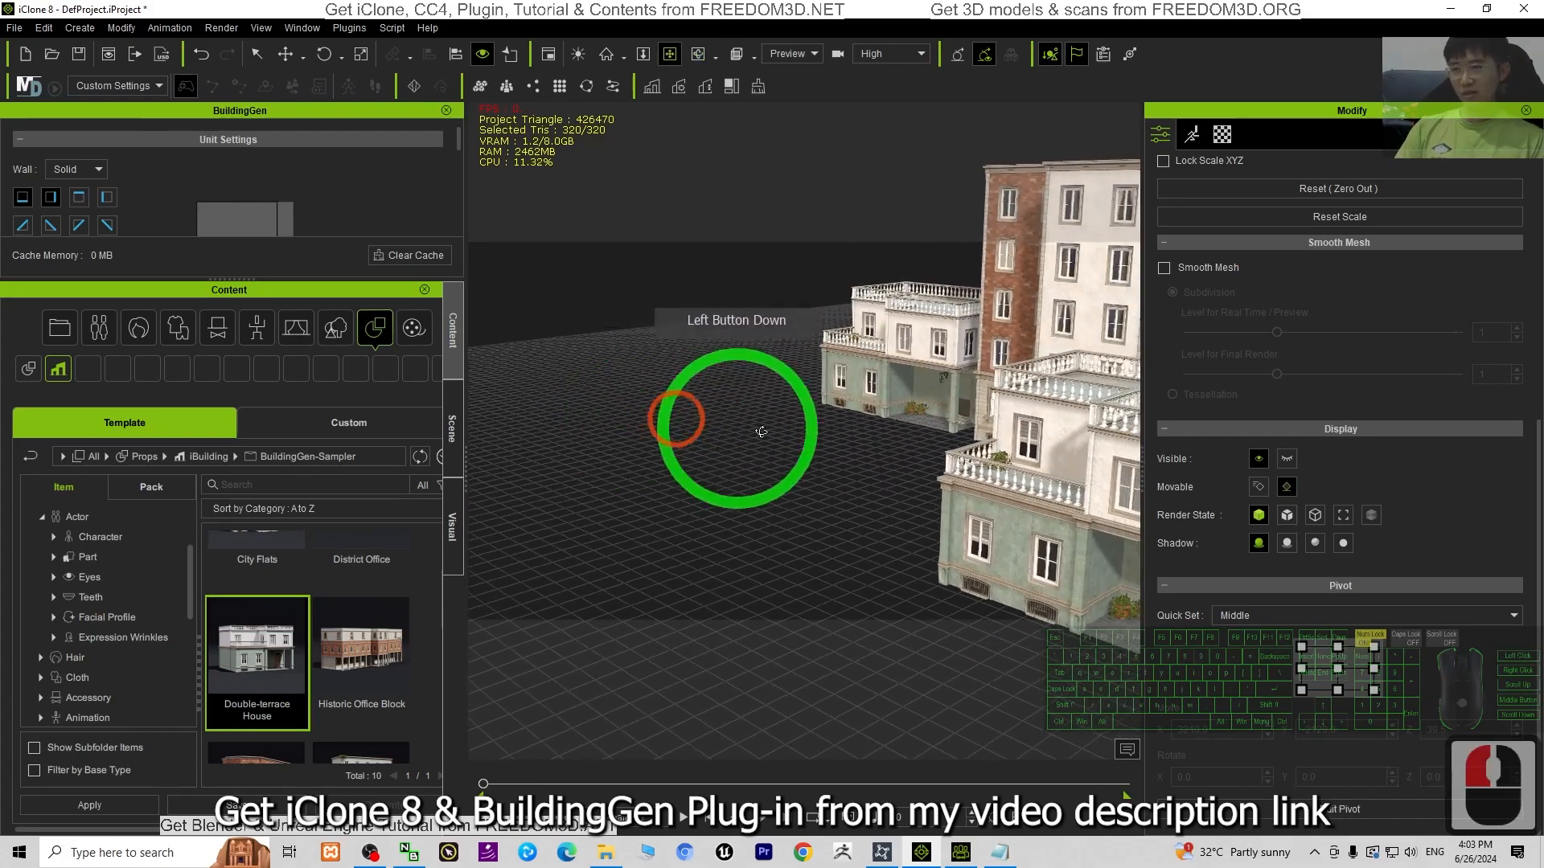
{"action": "left_click_drag", "start_coordinate": [735, 430], "coordinate": [965, 499]}
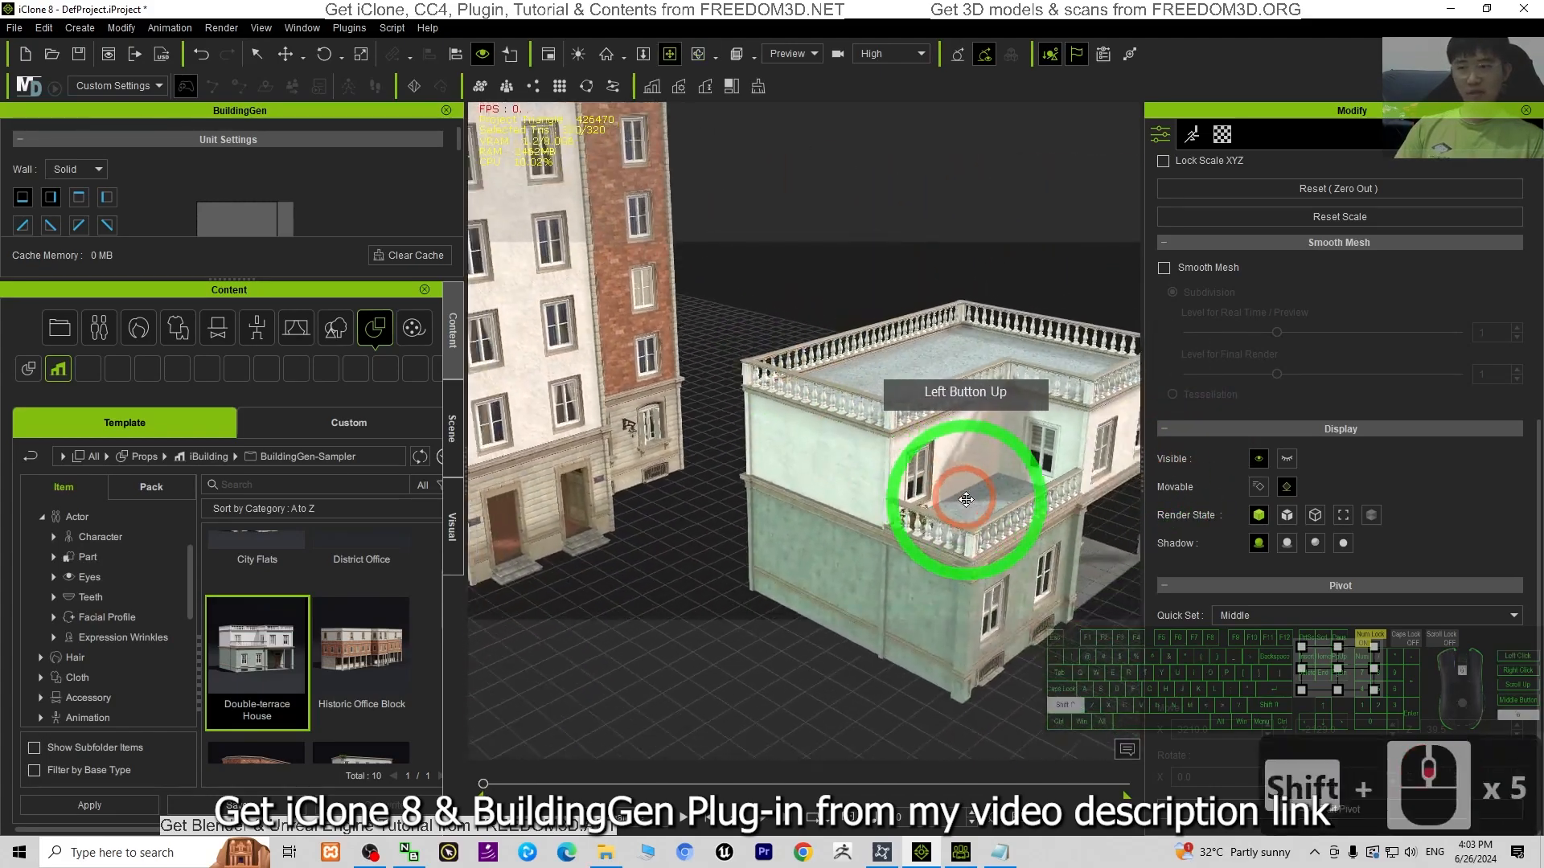
{"action": "left_click_drag", "start_coordinate": [965, 496], "coordinate": [729, 423]}
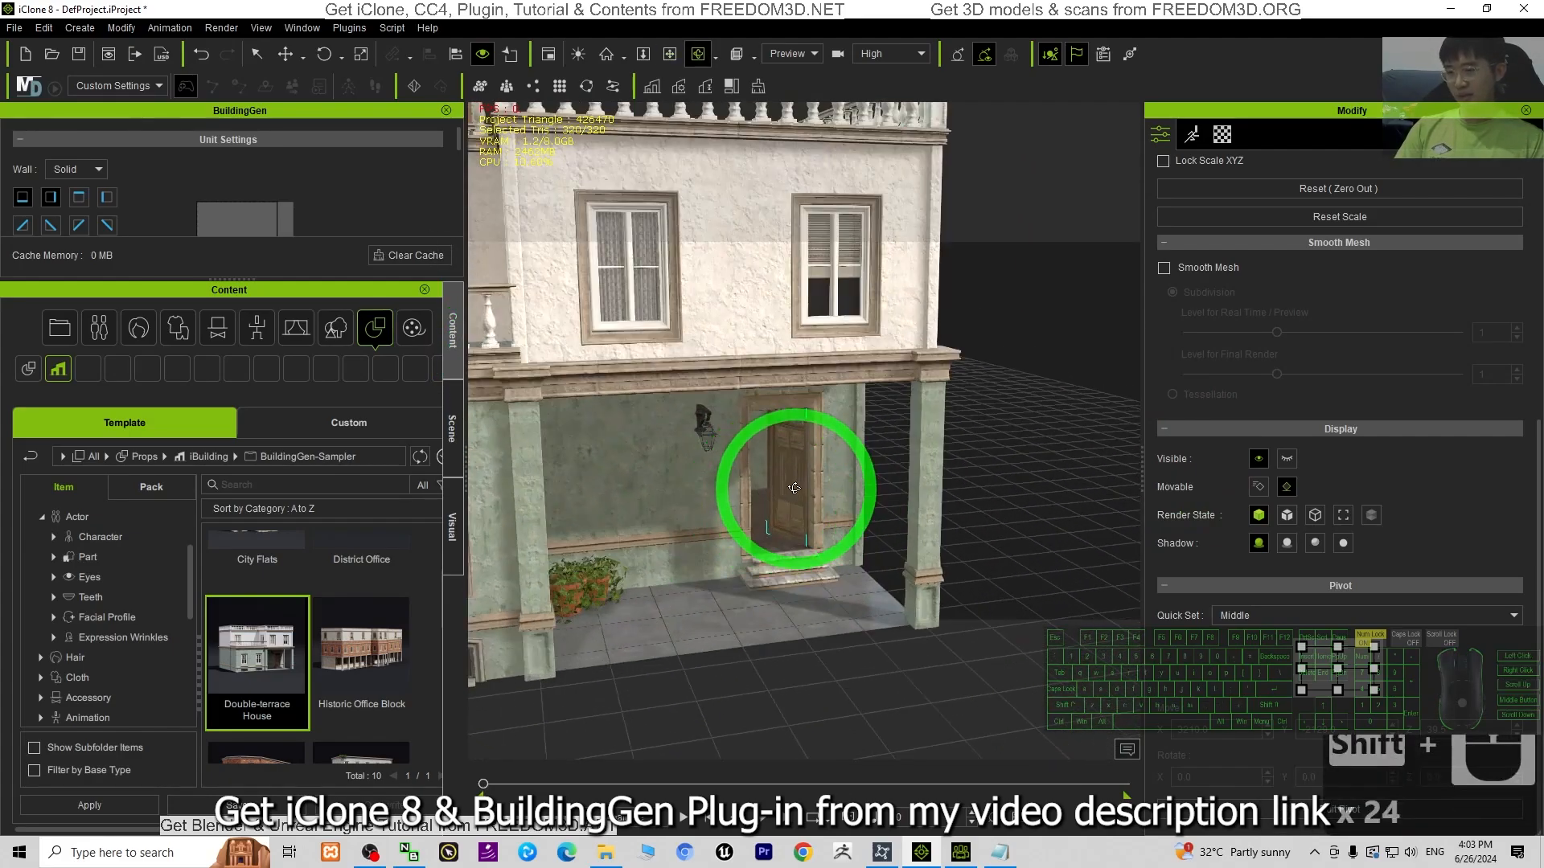
{"action": "left_click", "coordinate": [782, 488]}
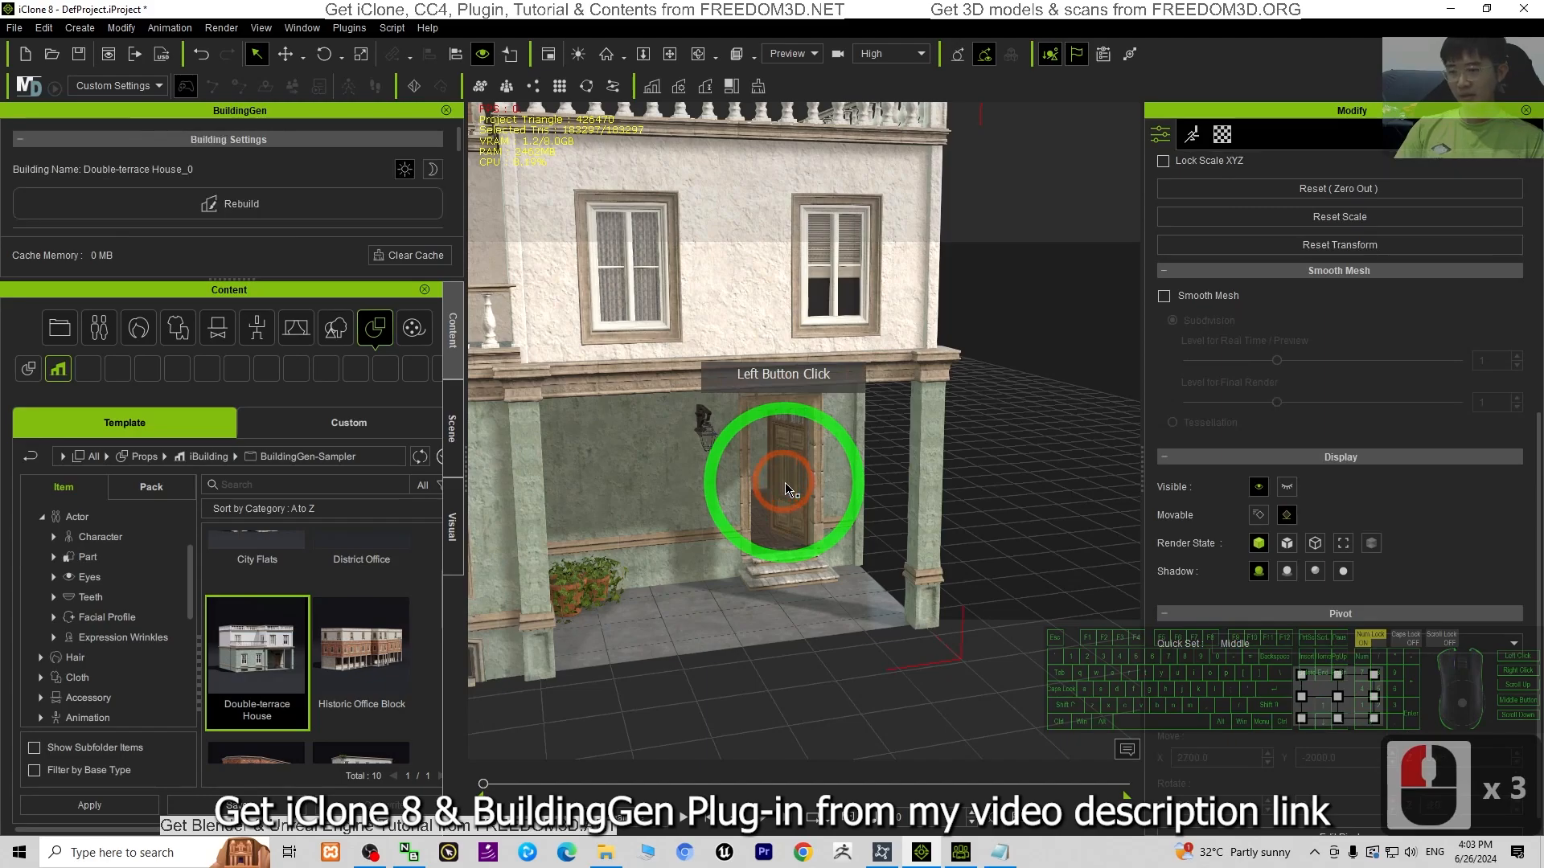